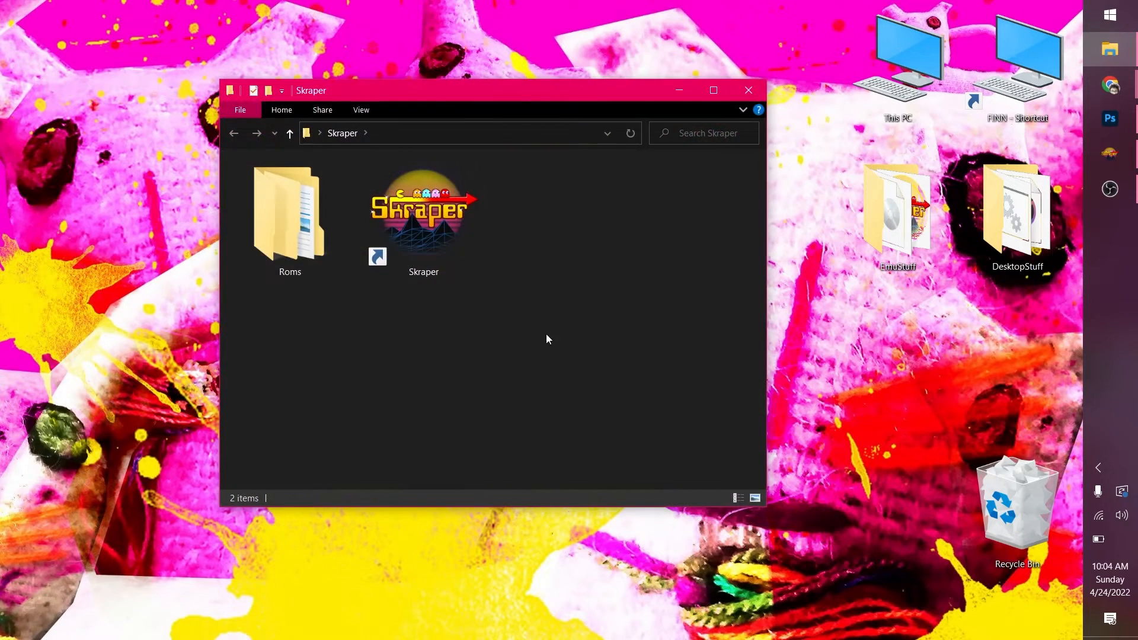
- Browse the Roms folder, checking the games inside FC and GBC, then return to the folder list
double_click(289, 212)
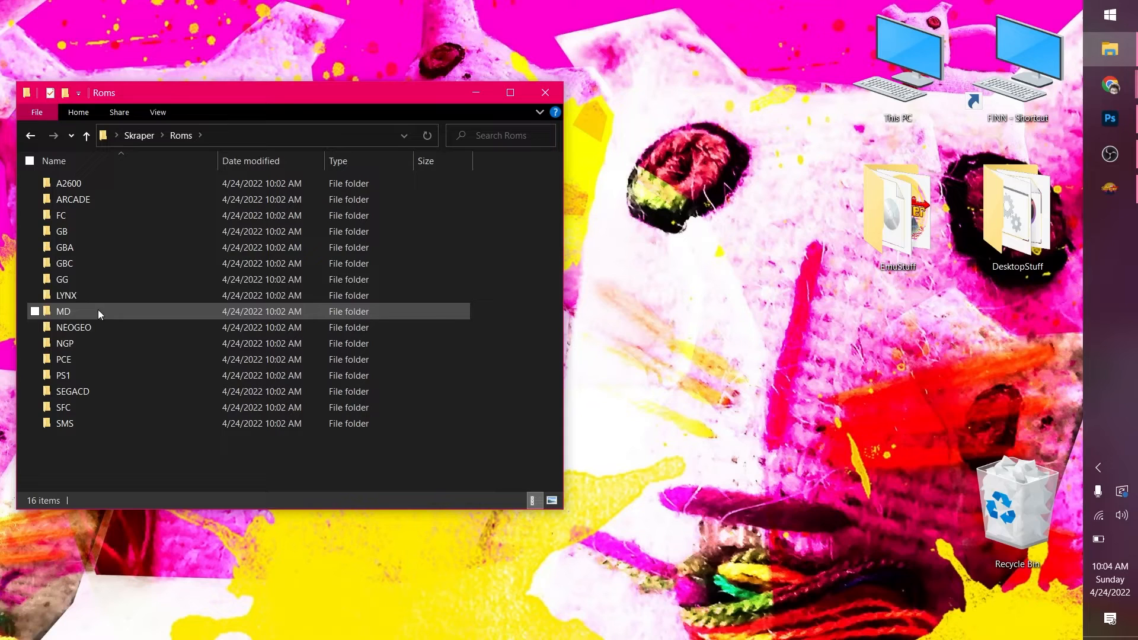
left_click(60, 215)
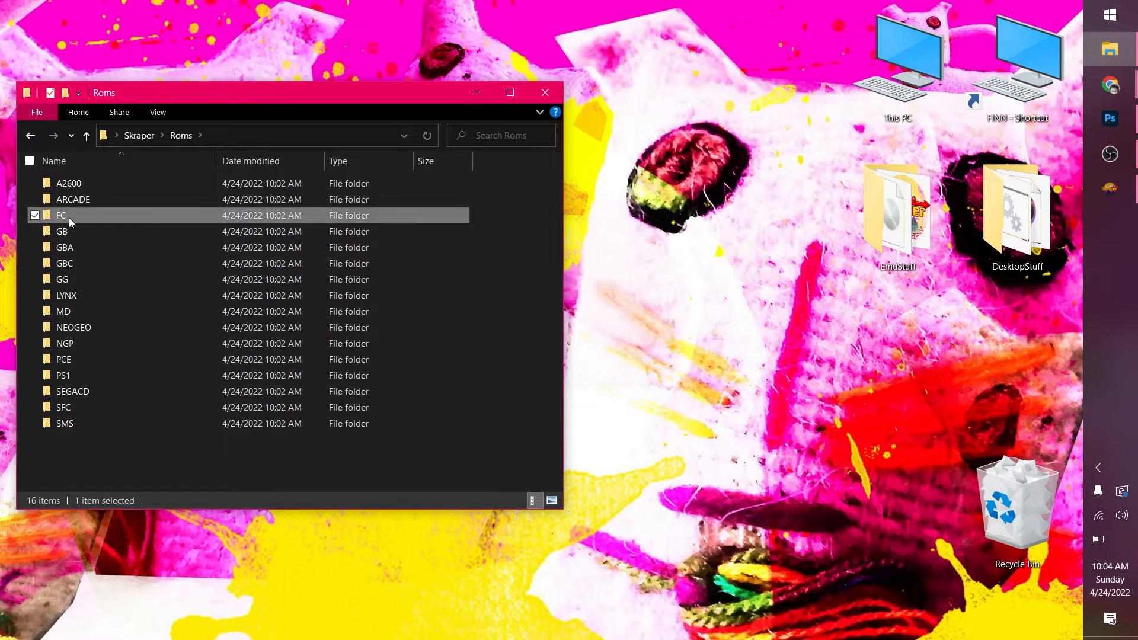
double_click(62, 214)
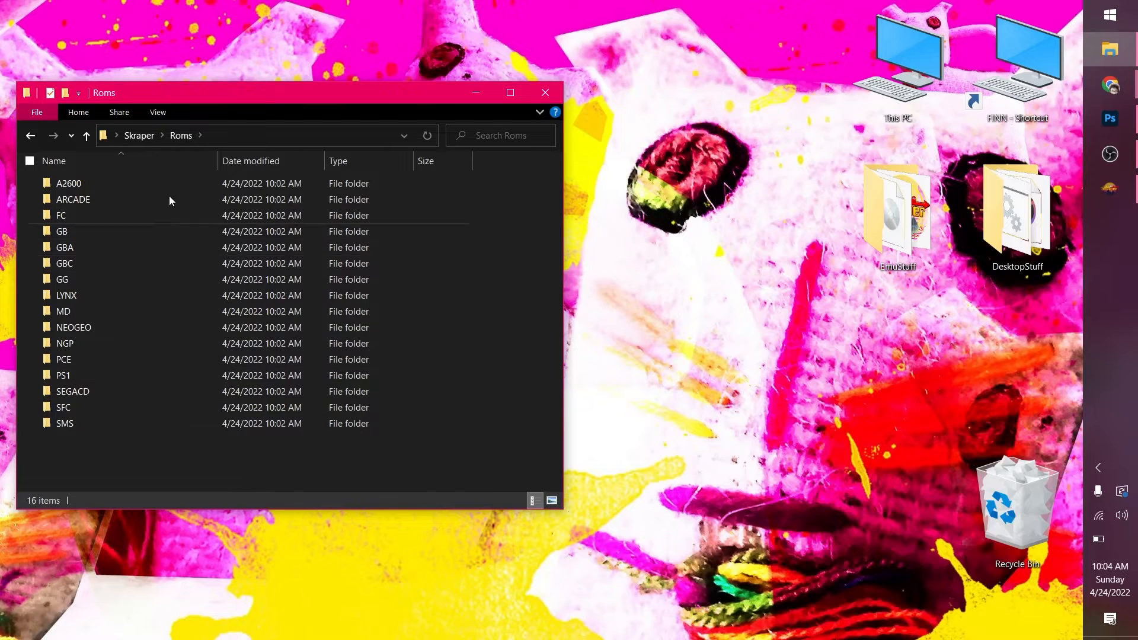
left_click(62, 231)
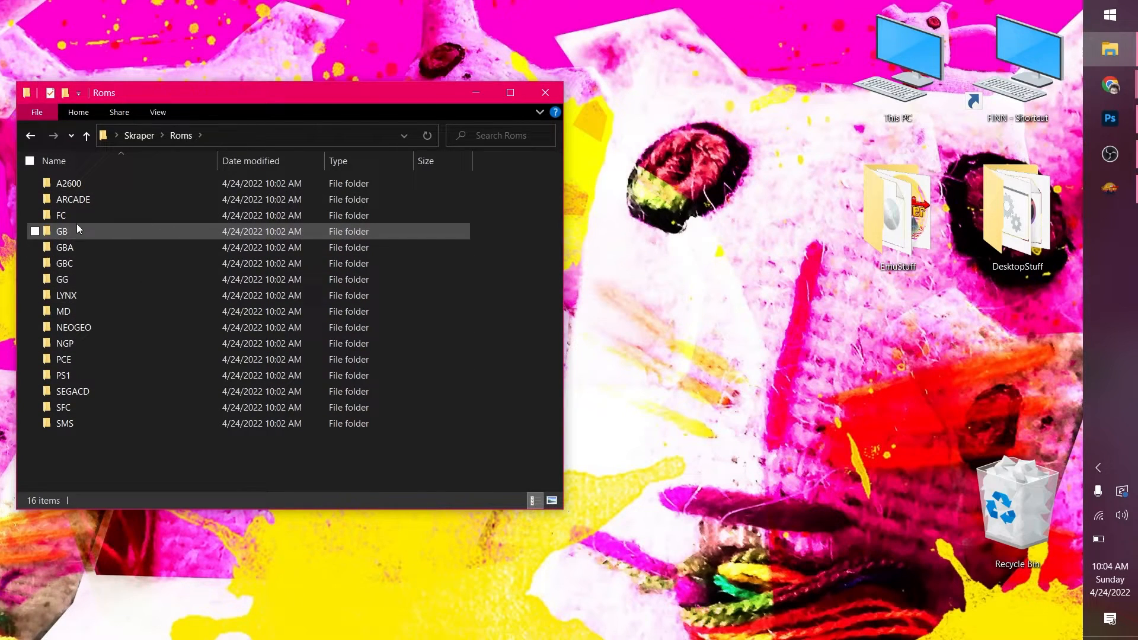
double_click(60, 215)
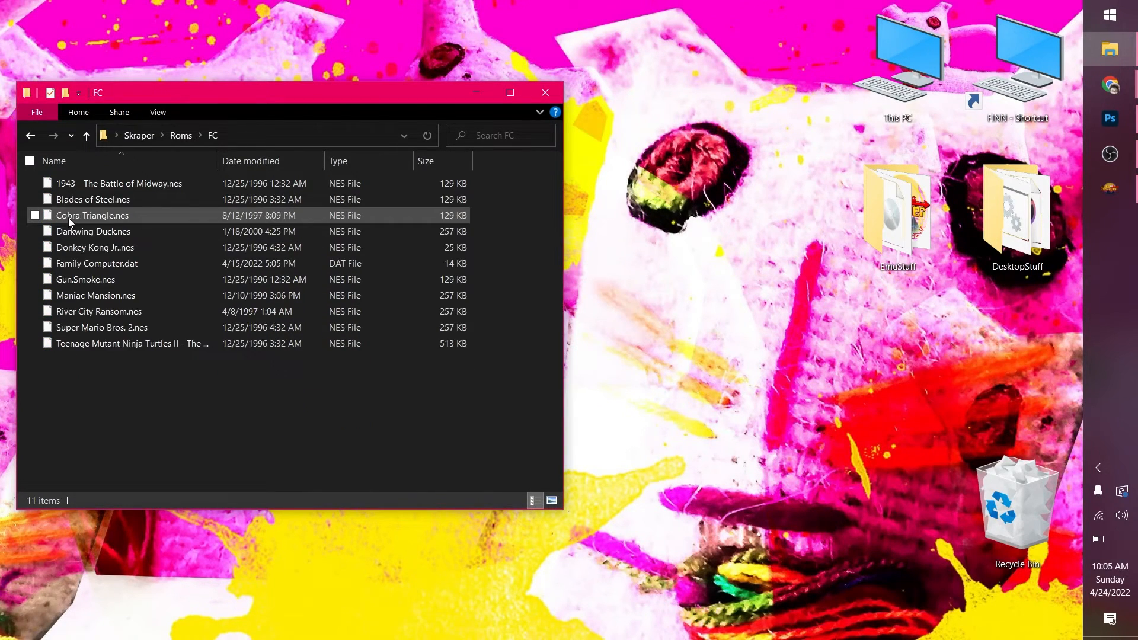
left_click(180, 135)
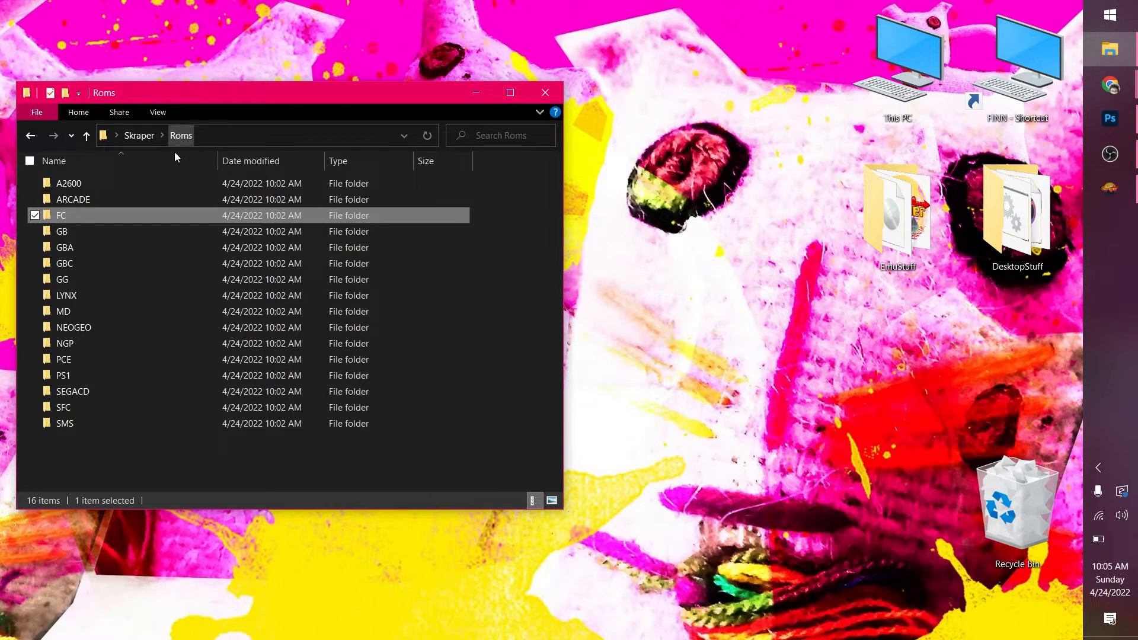
double_click(64, 263)
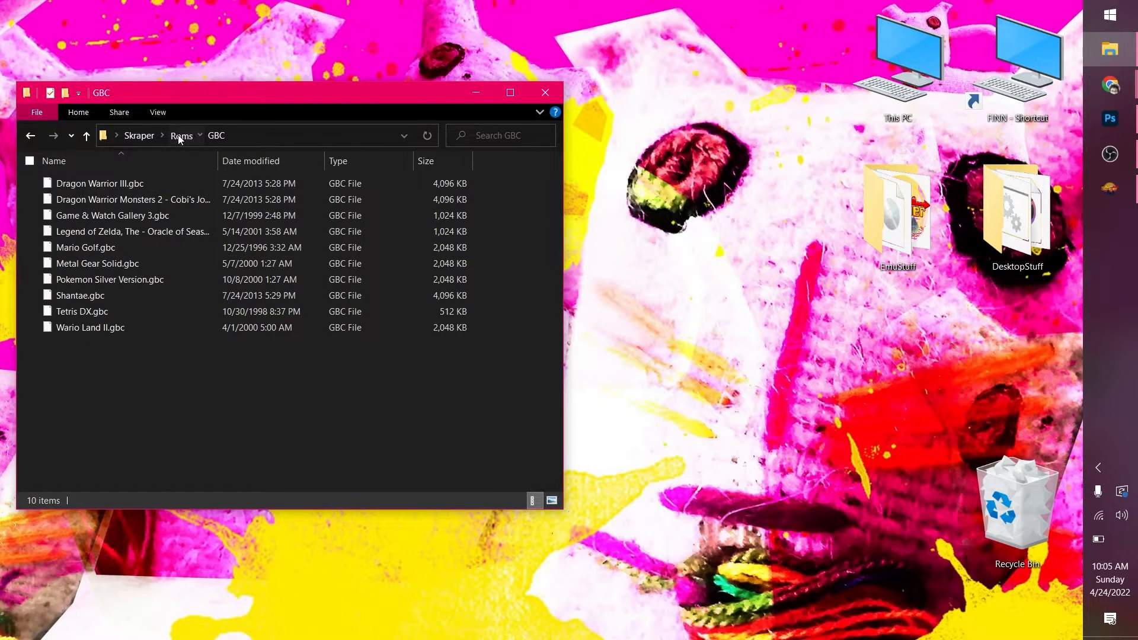
left_click(180, 136)
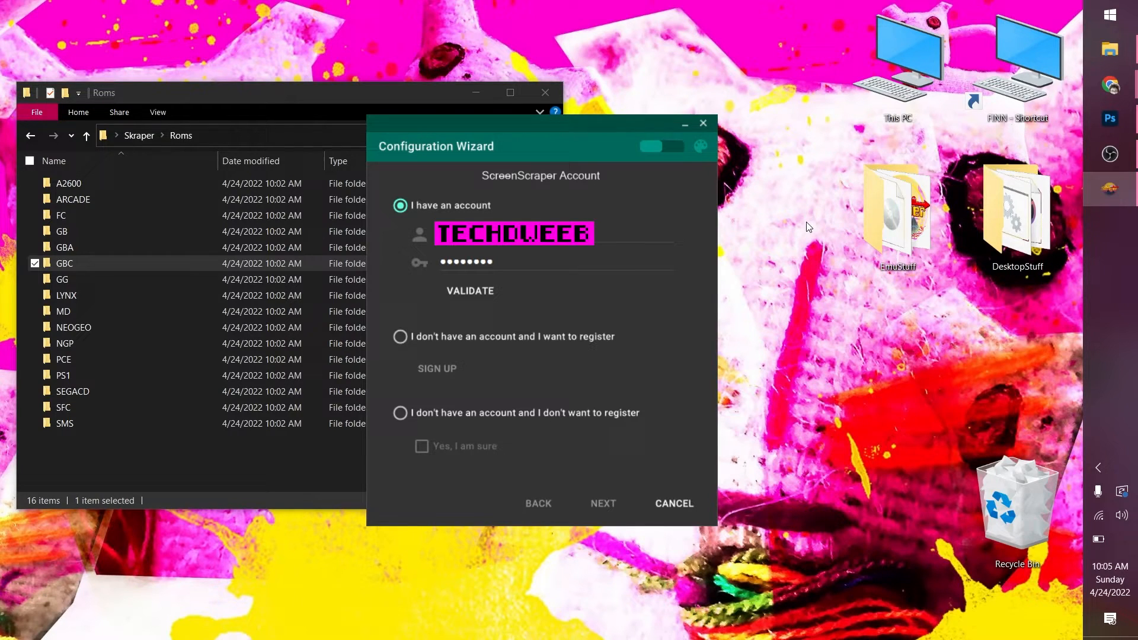
mouse_move(469, 292)
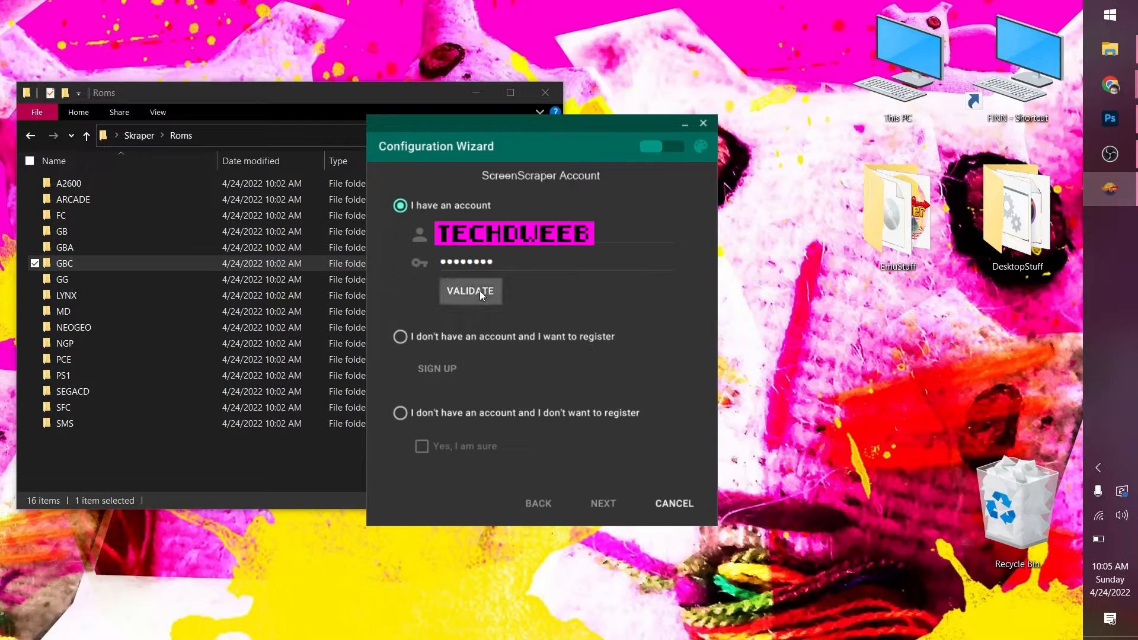
mouse_move(544, 307)
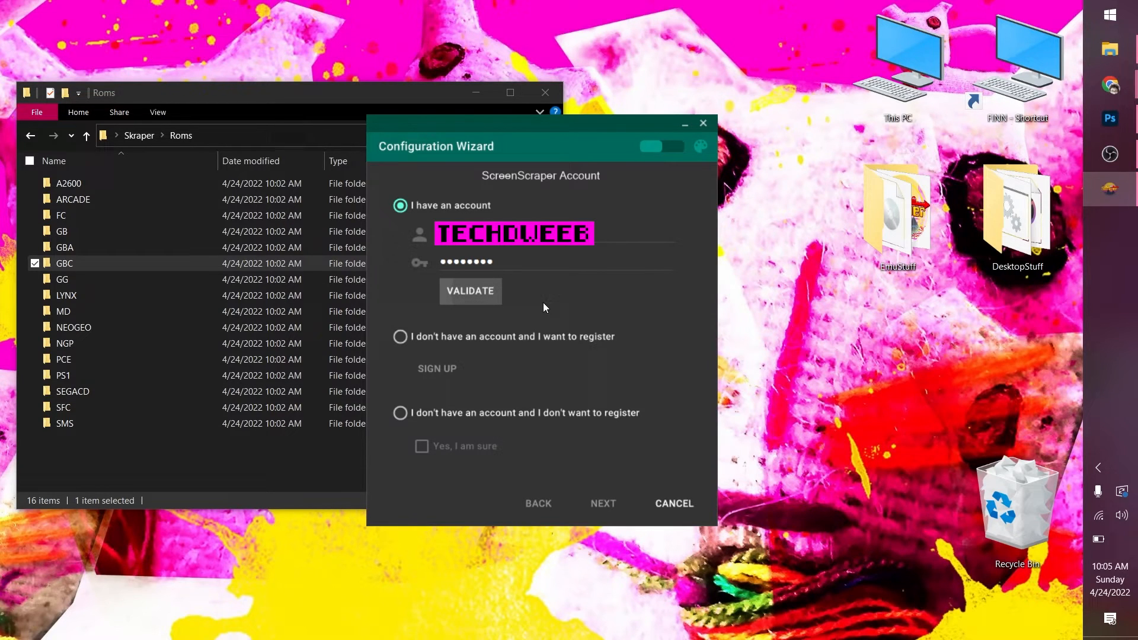
- Validate the ScreenScraper credentials, enabling the scrape engines, and advance to front-end selection
left_click(471, 291)
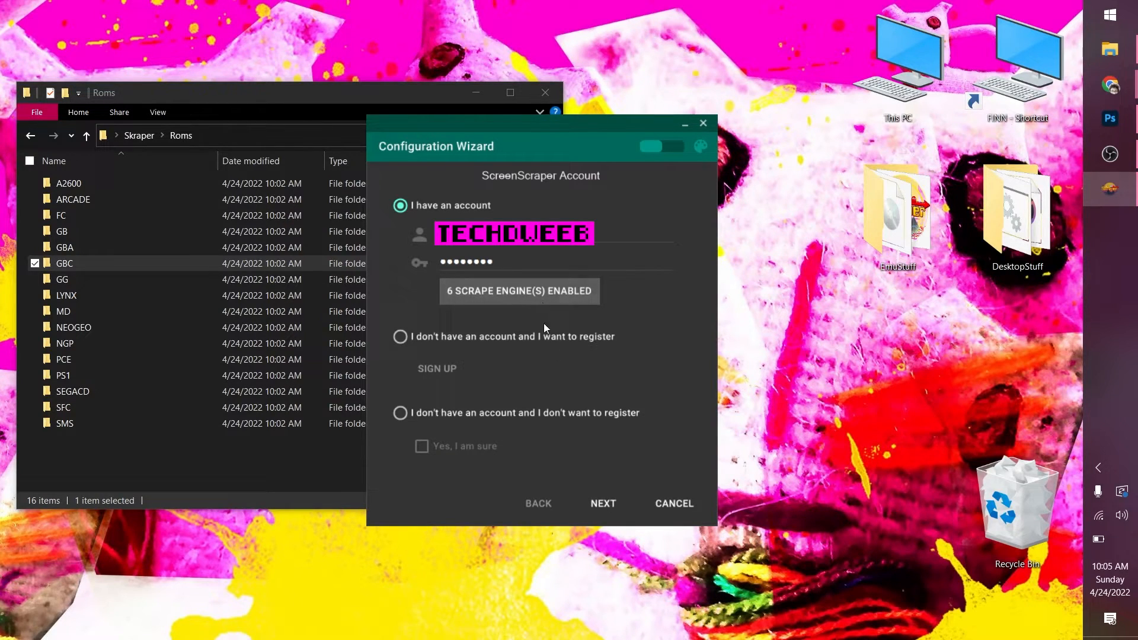
left_click(603, 502)
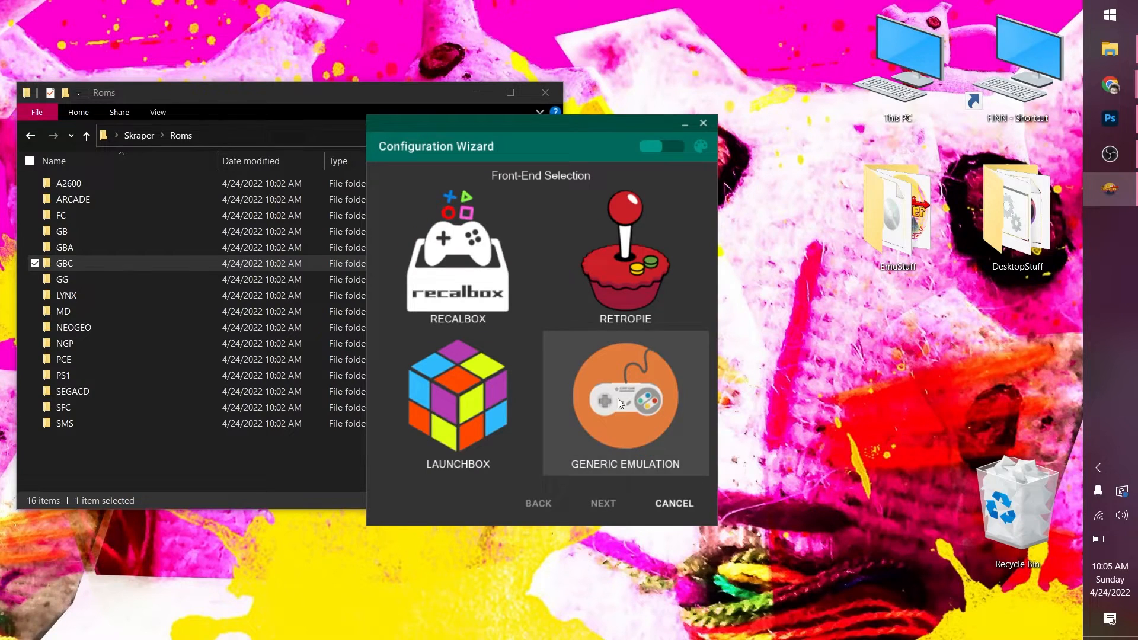
mouse_move(583, 184)
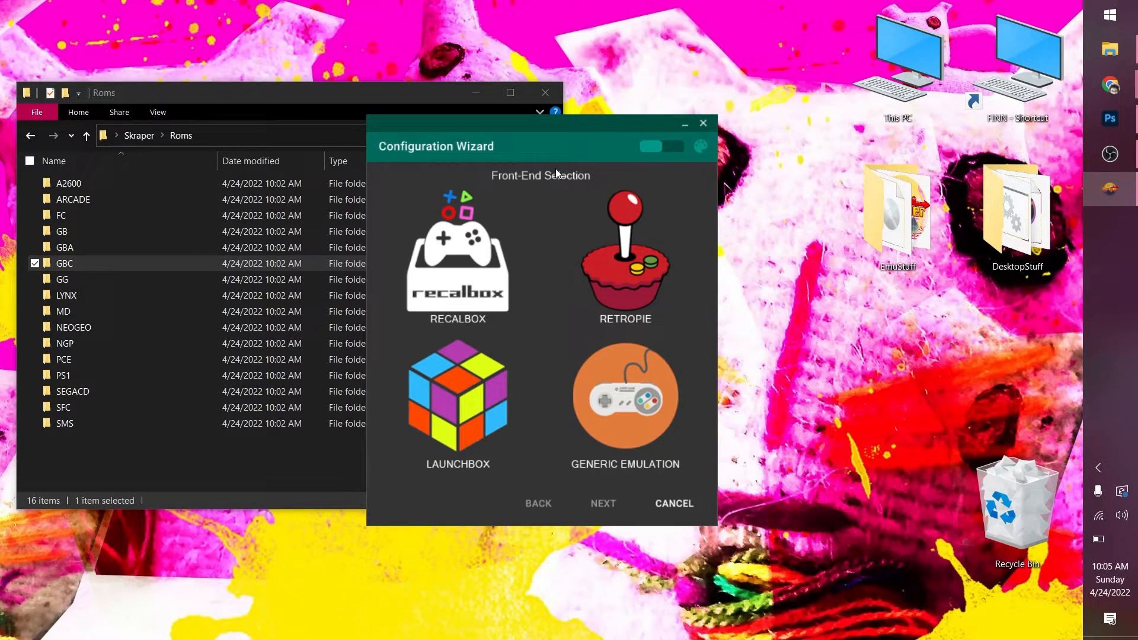
- Choose Recalbox as the front-end and advance to the Game & Roms folder step
left_click(458, 257)
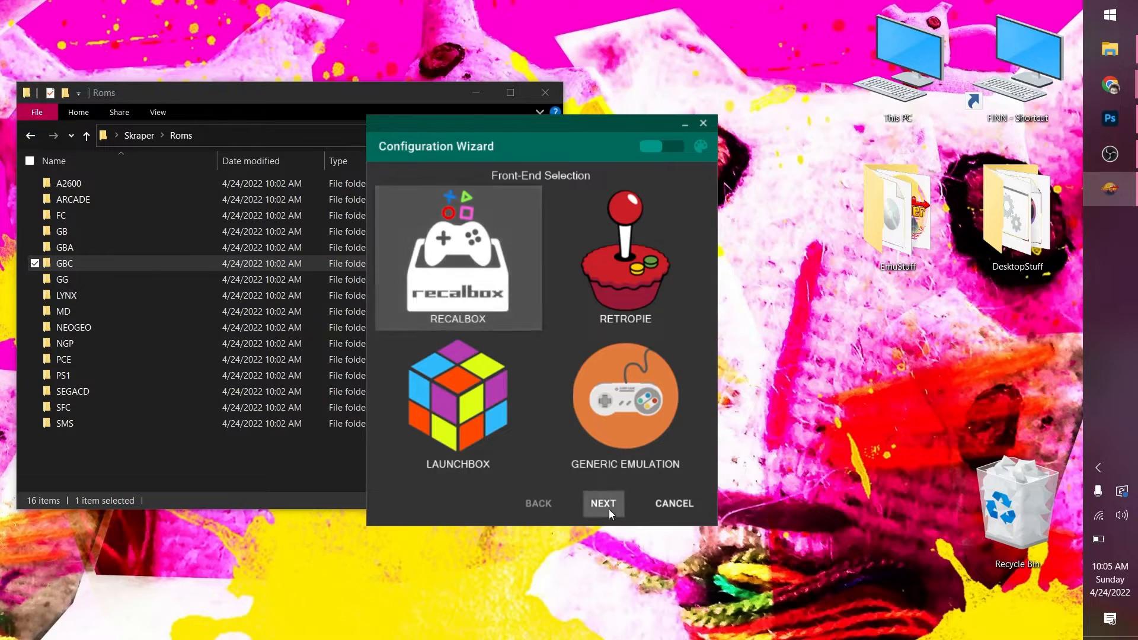
left_click(602, 503)
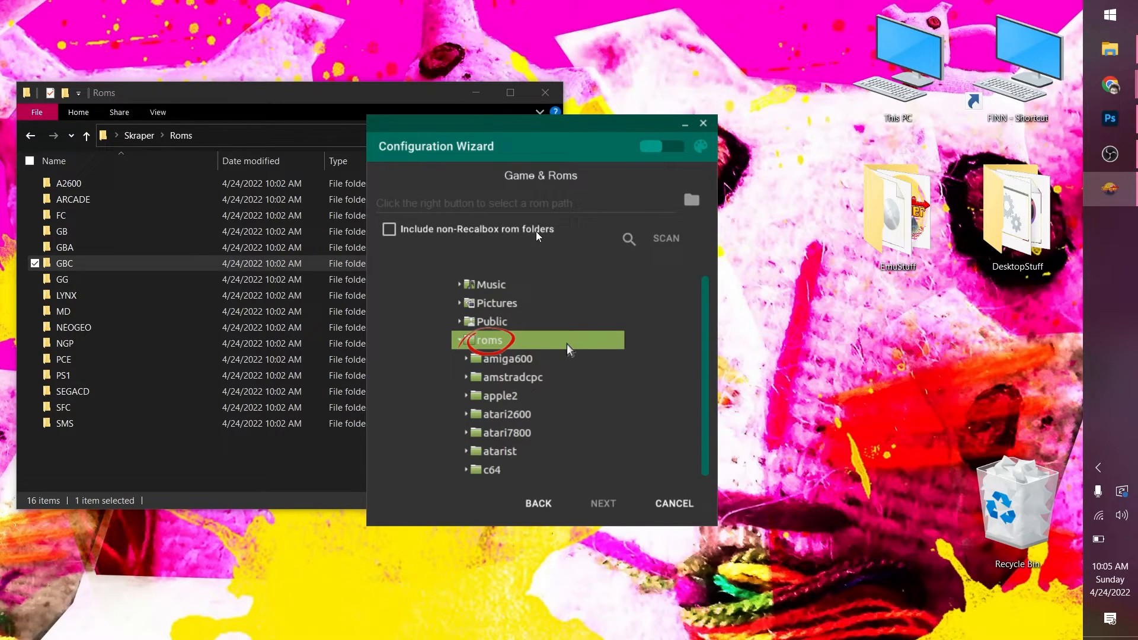
- Include non-Recalbox ROM folders, set the path to Skraper\Roms, detect 10 systems and finish the wizard
left_click(389, 228)
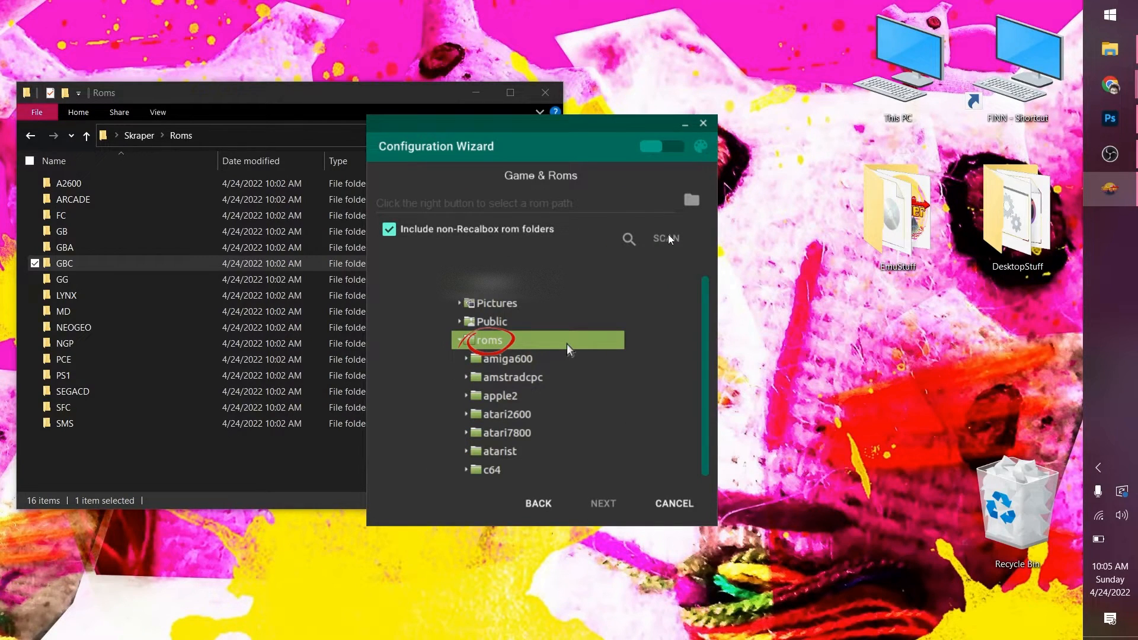
left_click(690, 199)
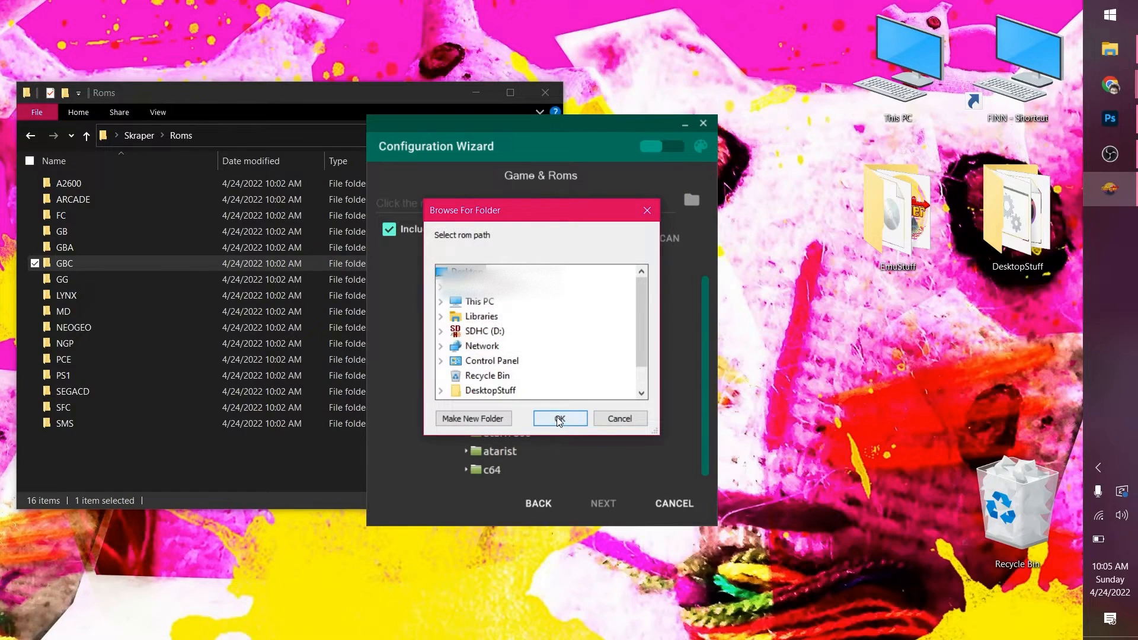
scroll("down", 3)
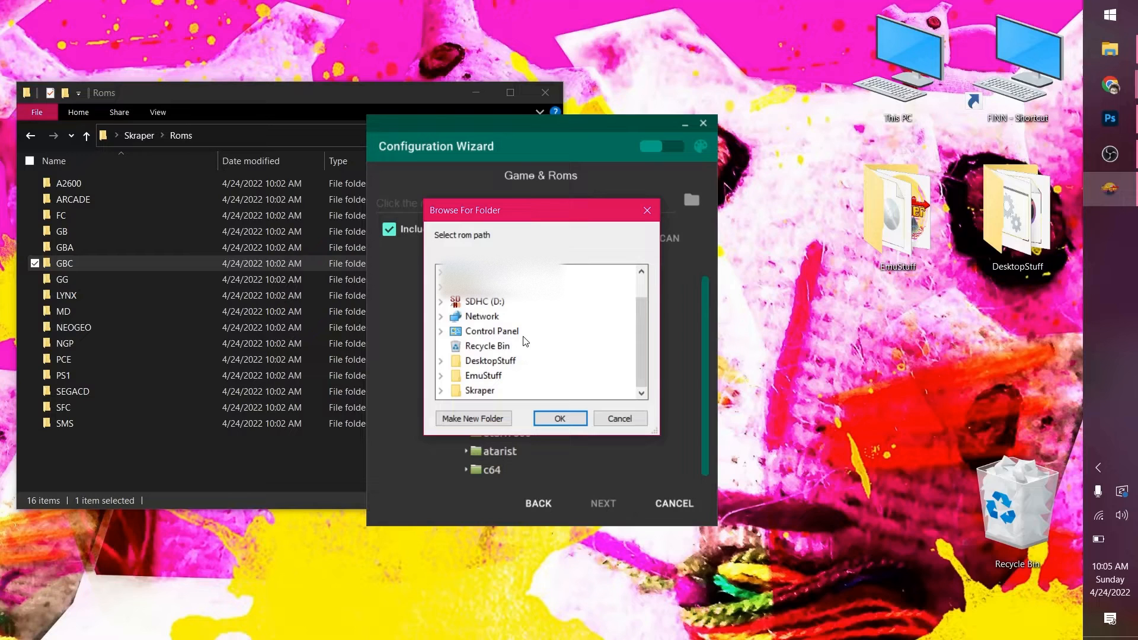
left_click(480, 390)
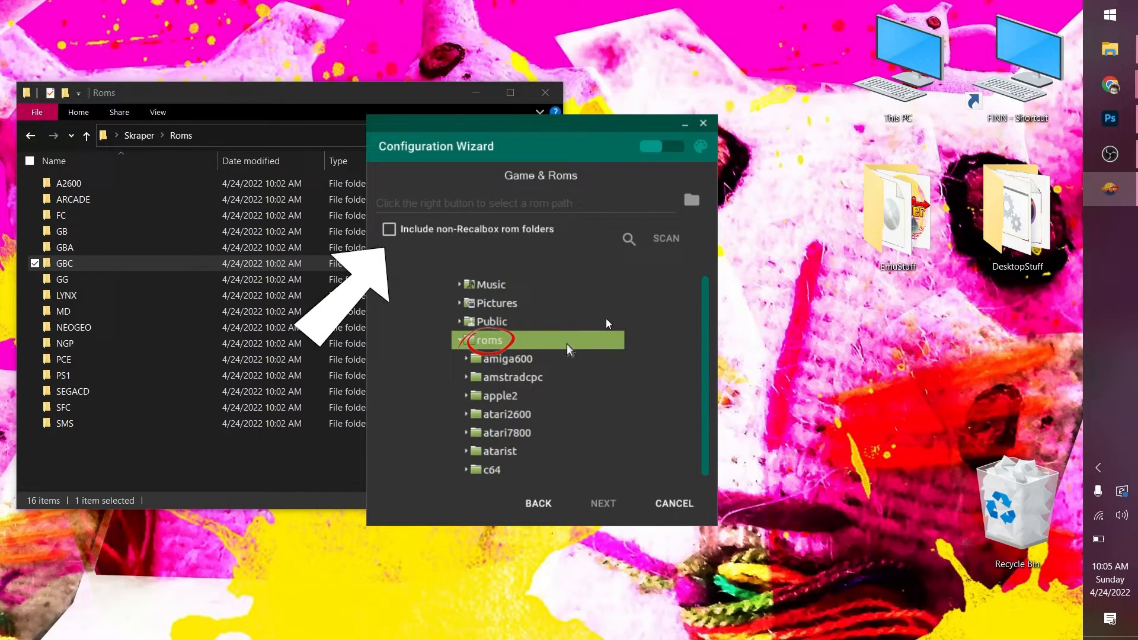
left_click(665, 238)
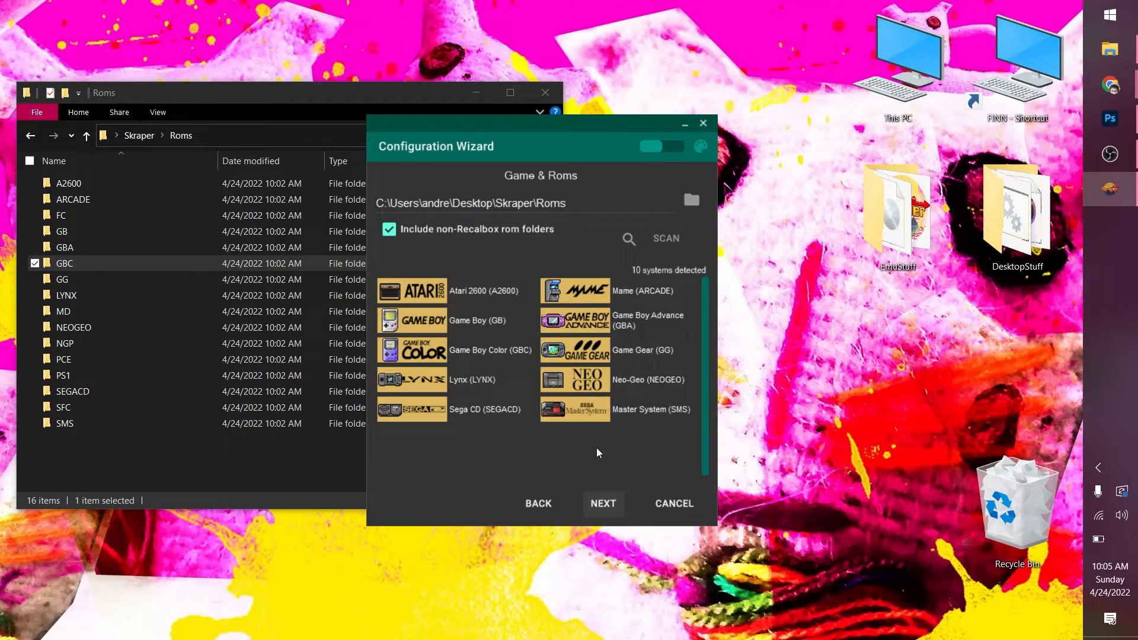
mouse_move(555, 319)
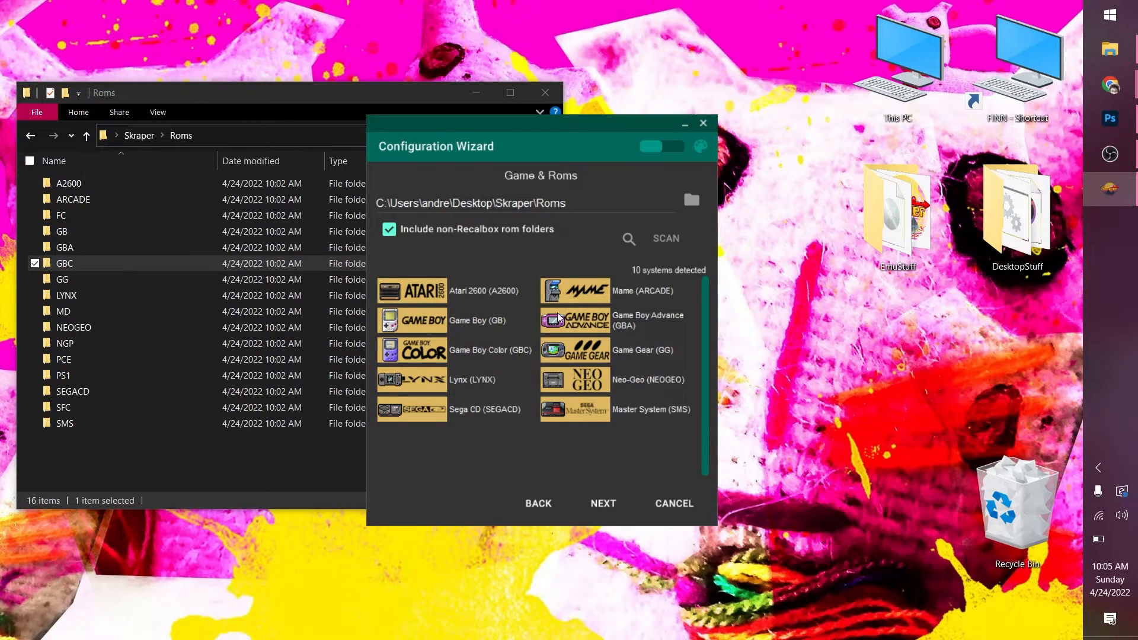
left_click(602, 503)
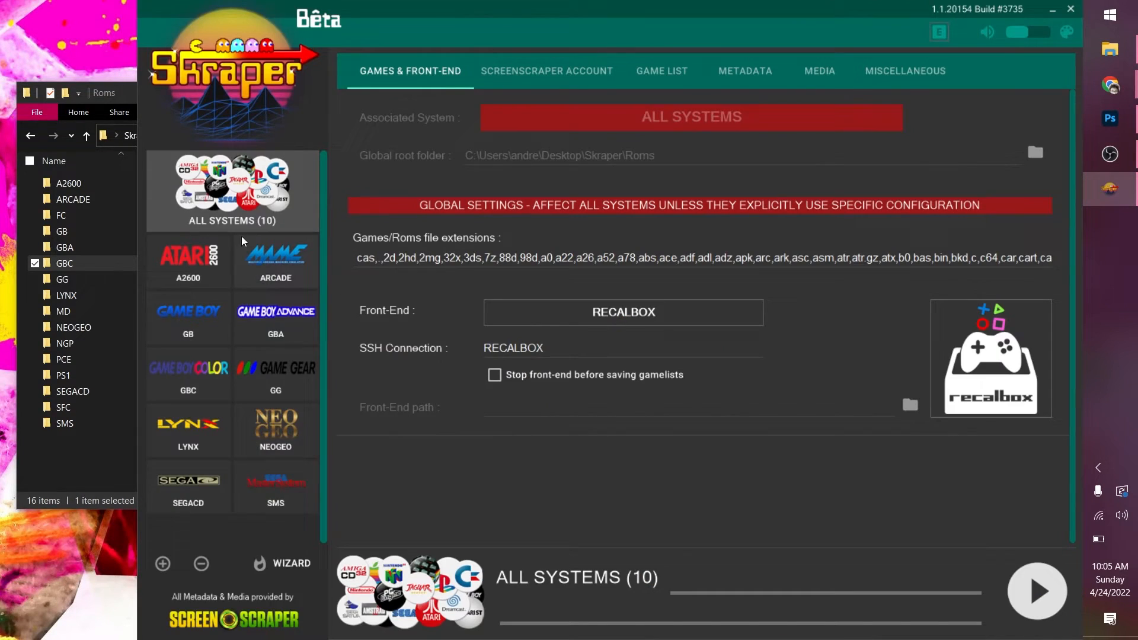
mouse_move(113, 456)
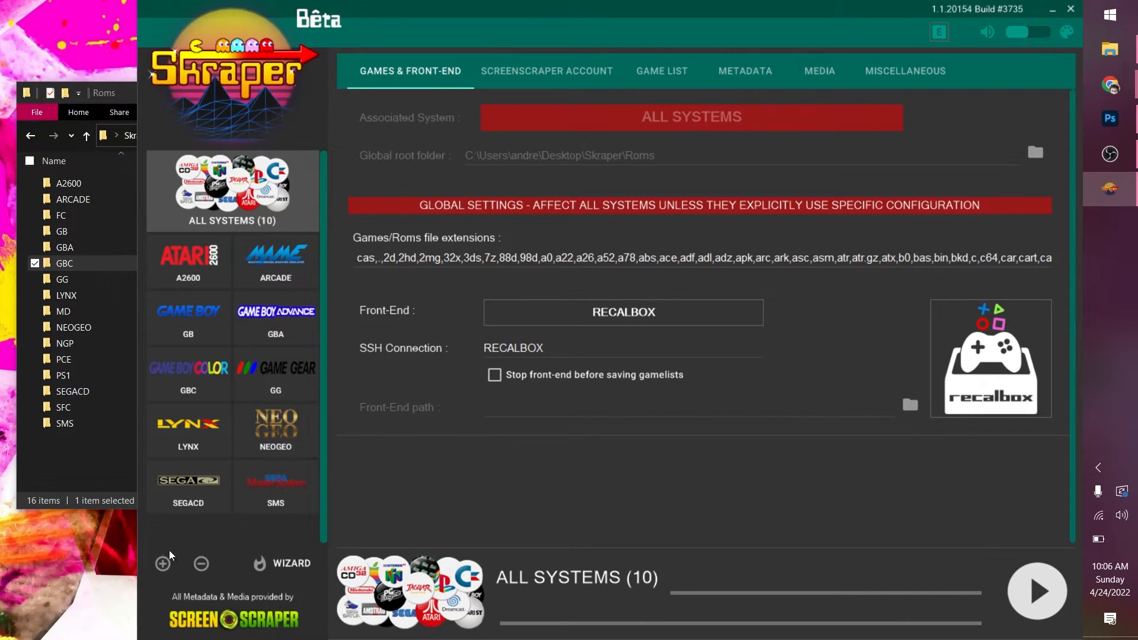
- Bring up the supported-systems dialog via the + button under the systems list
left_click(690, 117)
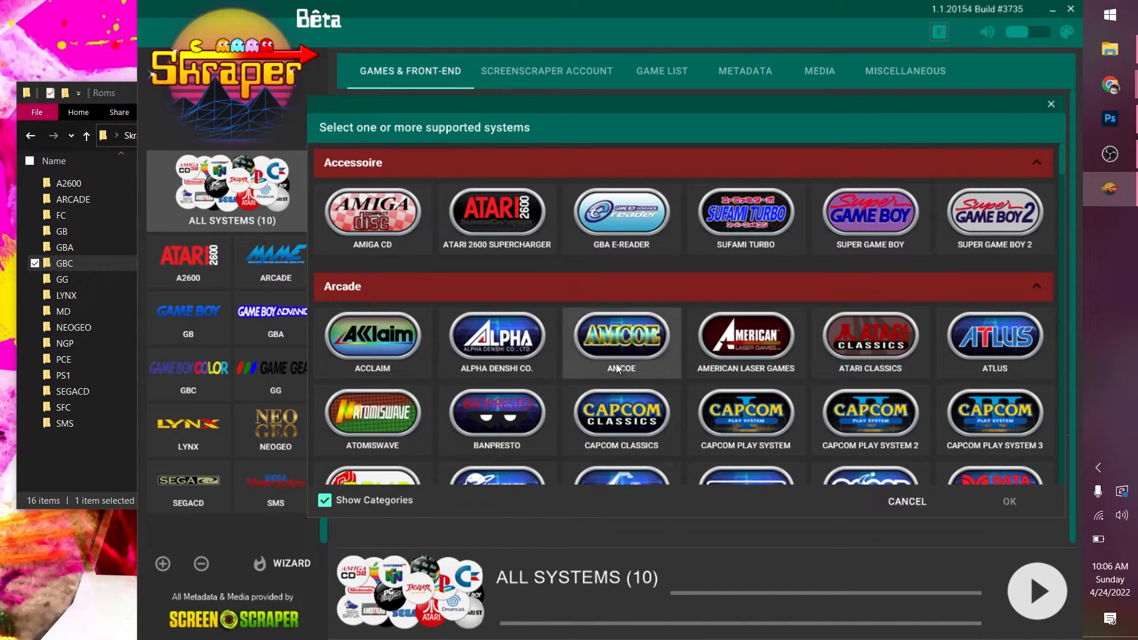
- Scroll through the console and portable sections to locate Genesis, NES, PlayStation, SNES, TurboGrafx-16 and Neo-Geo Pocket
scroll("down", 3)
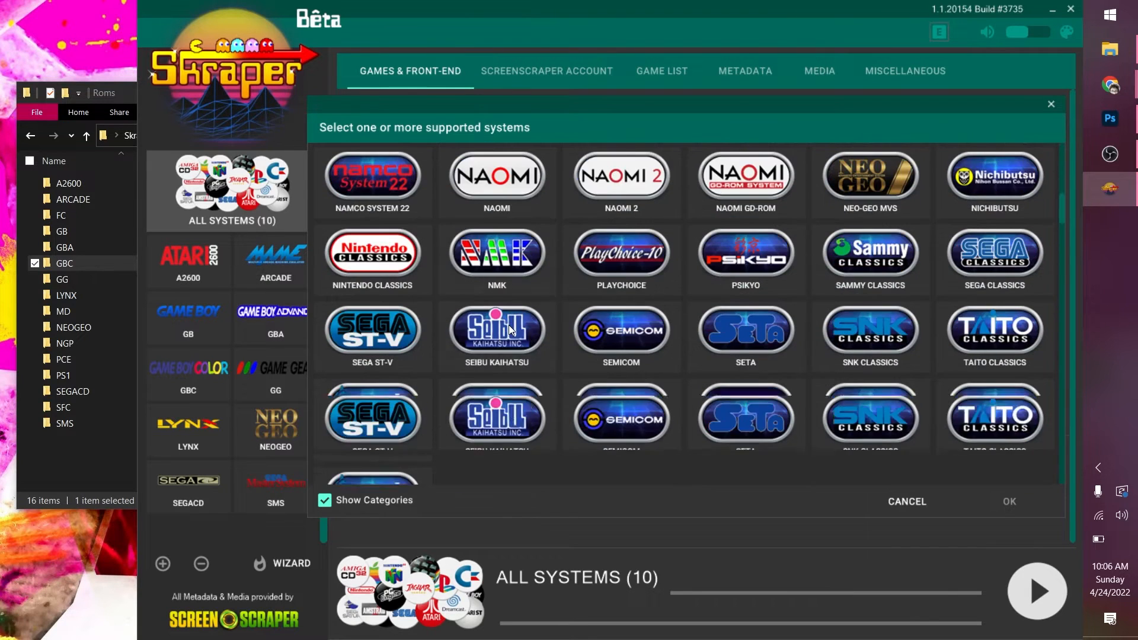
scroll("up", 3)
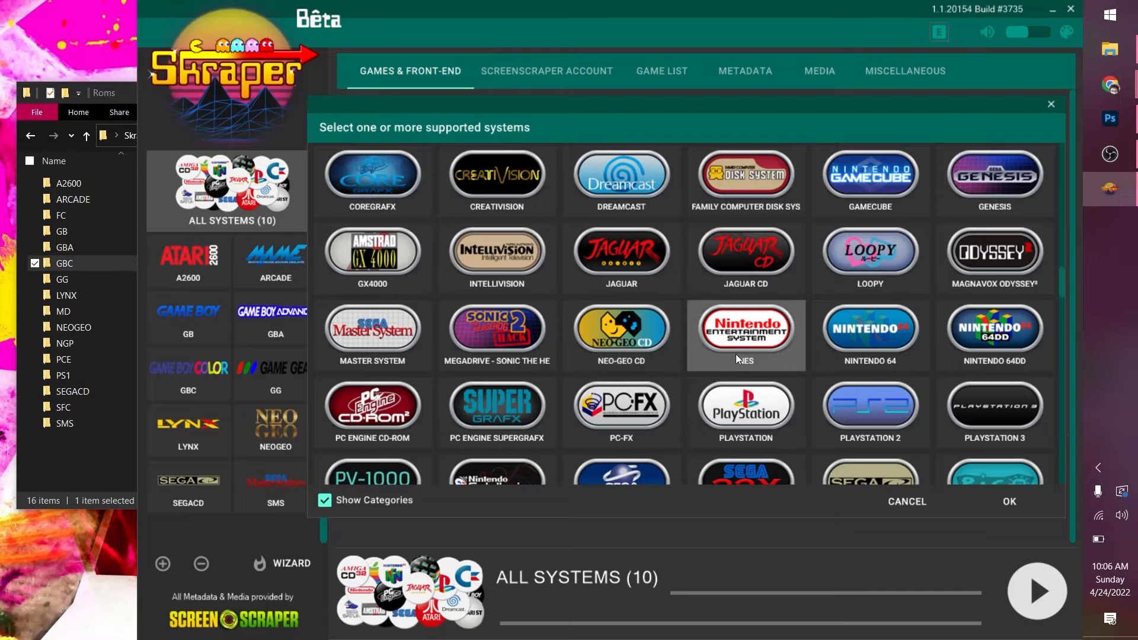
mouse_move(725, 342)
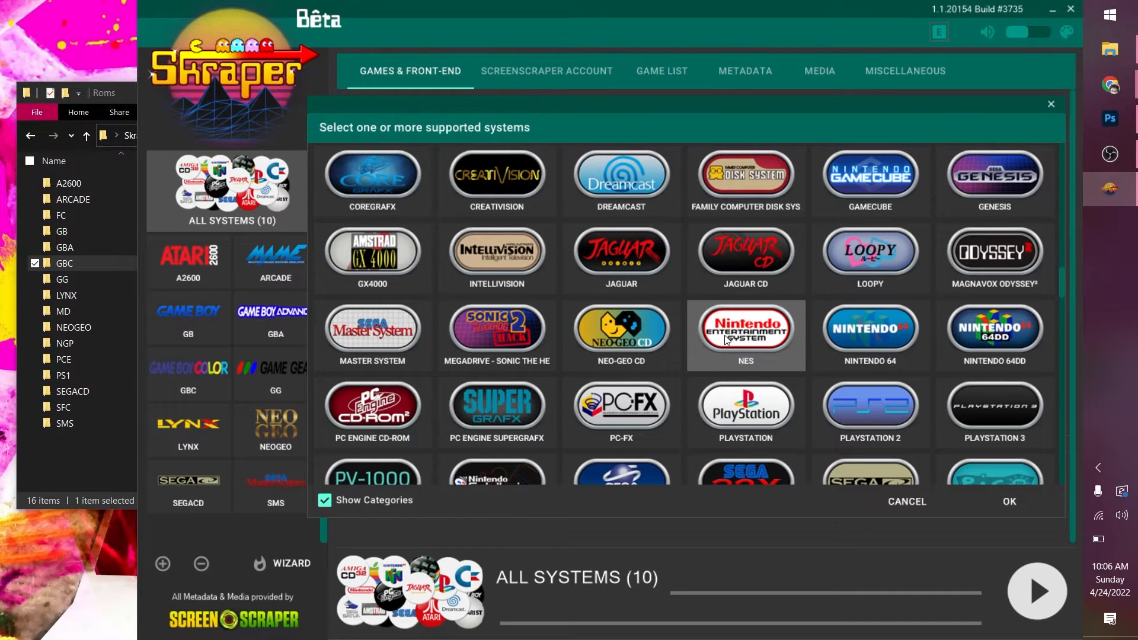
scroll("down", 3)
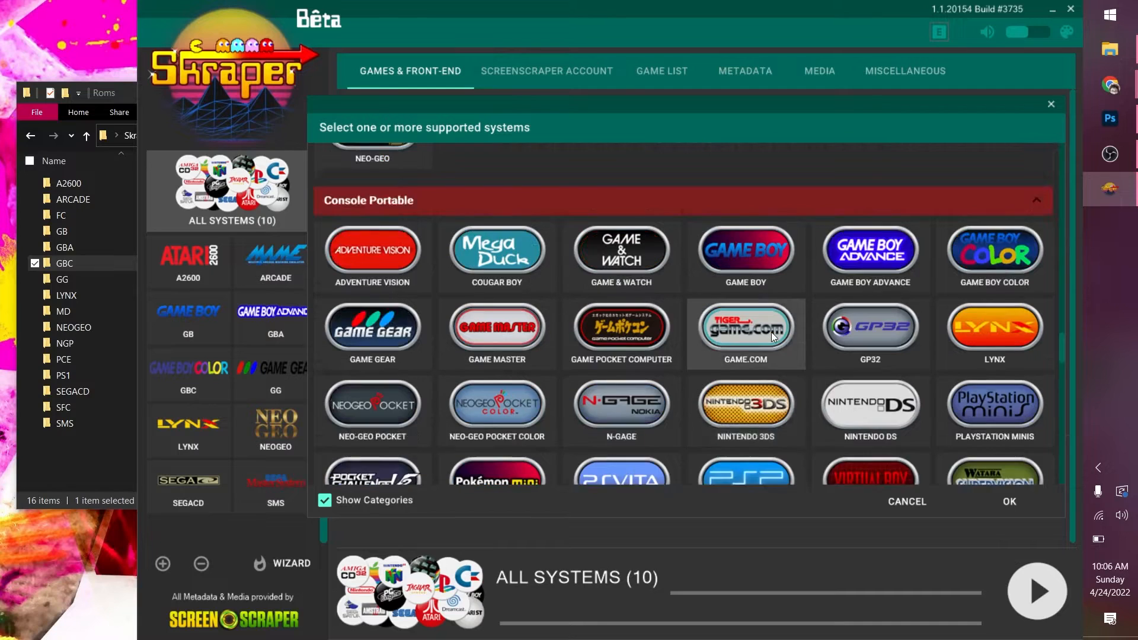
scroll("down", 3)
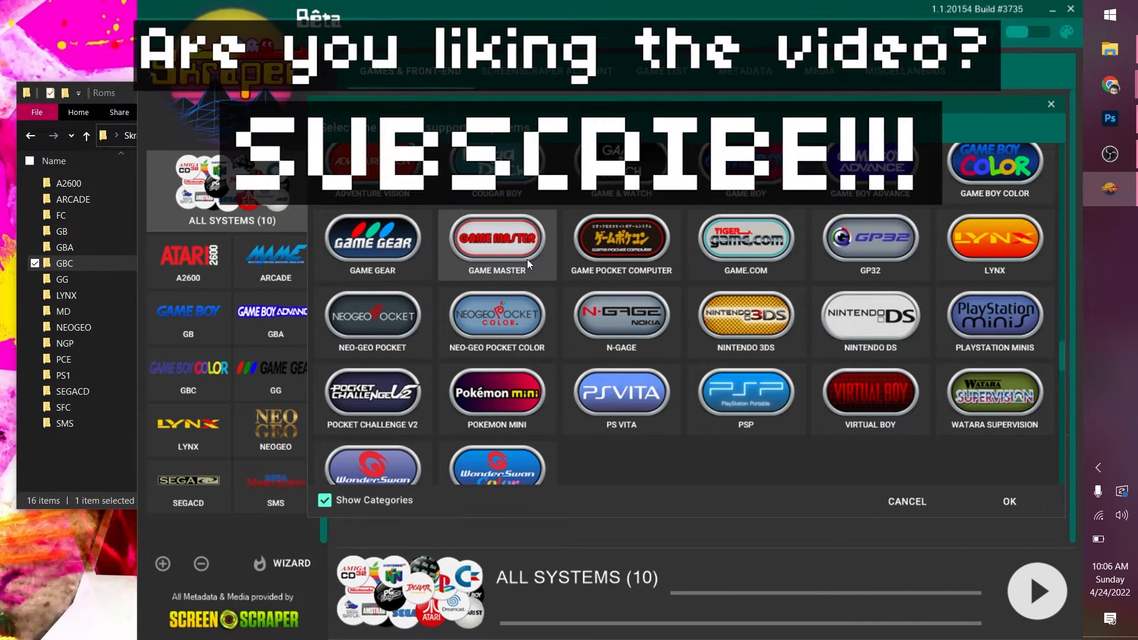
scroll("down", 3)
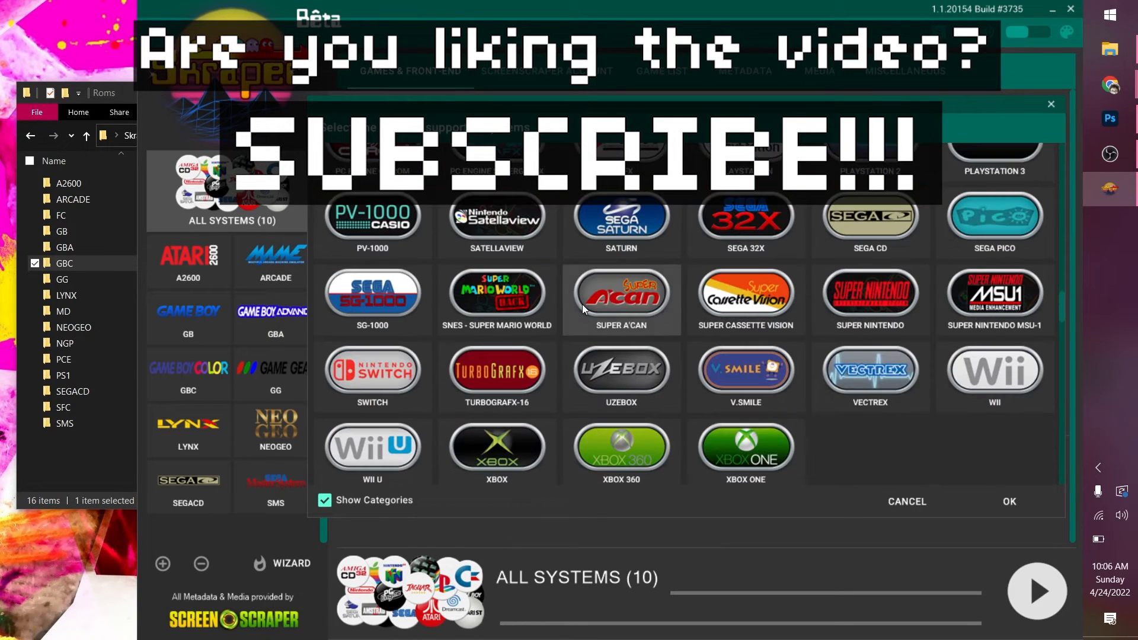
scroll("up", 3)
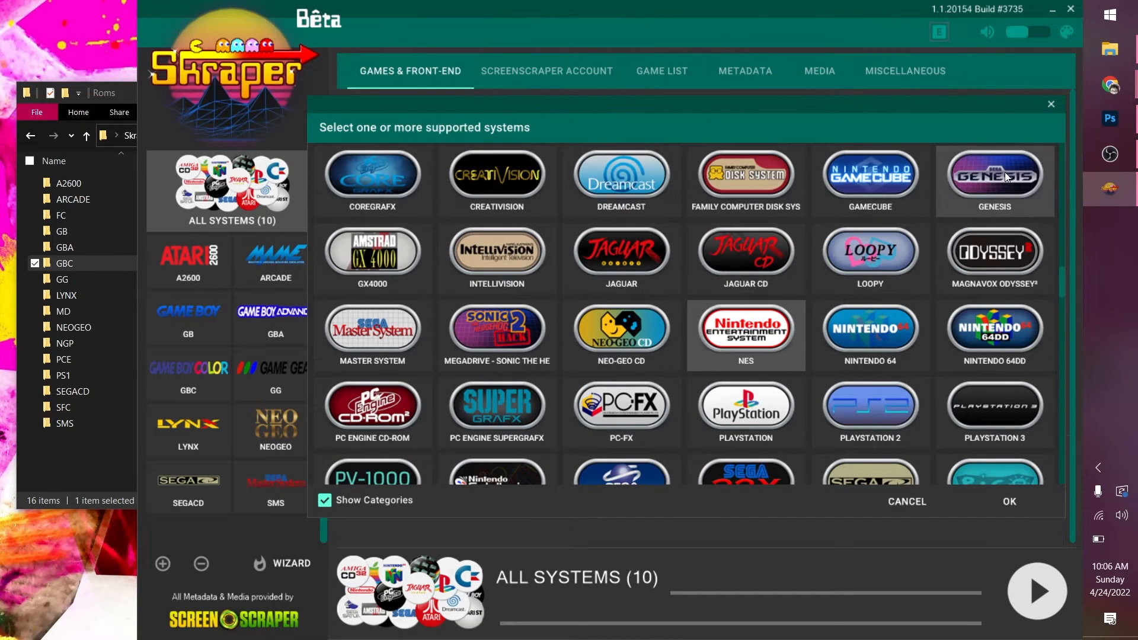
scroll("down", 3)
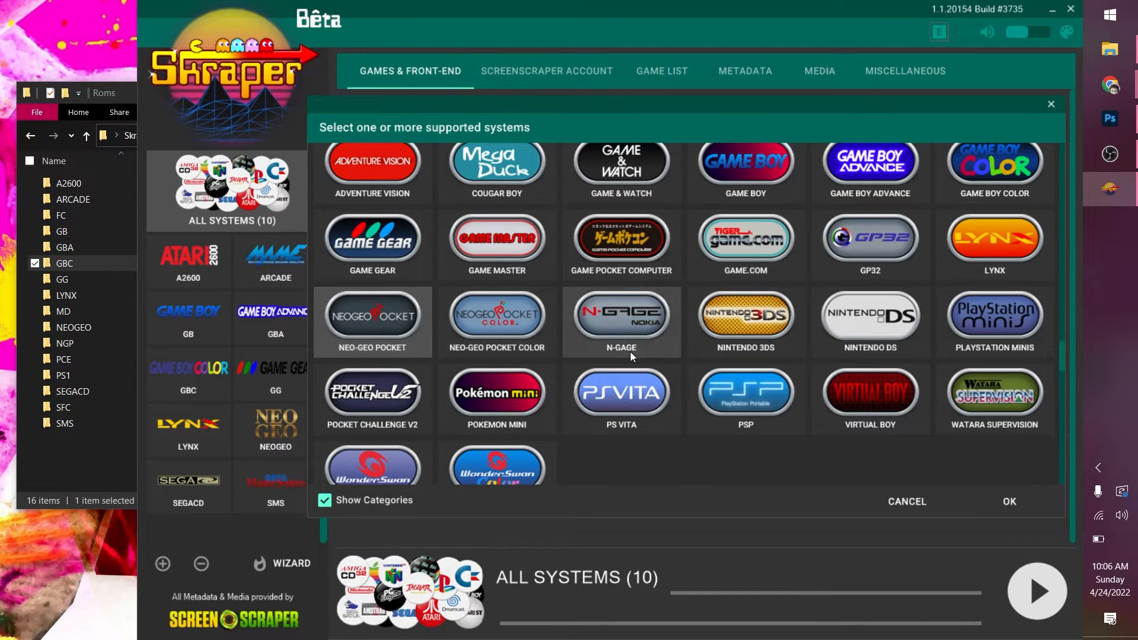
scroll("down", 3)
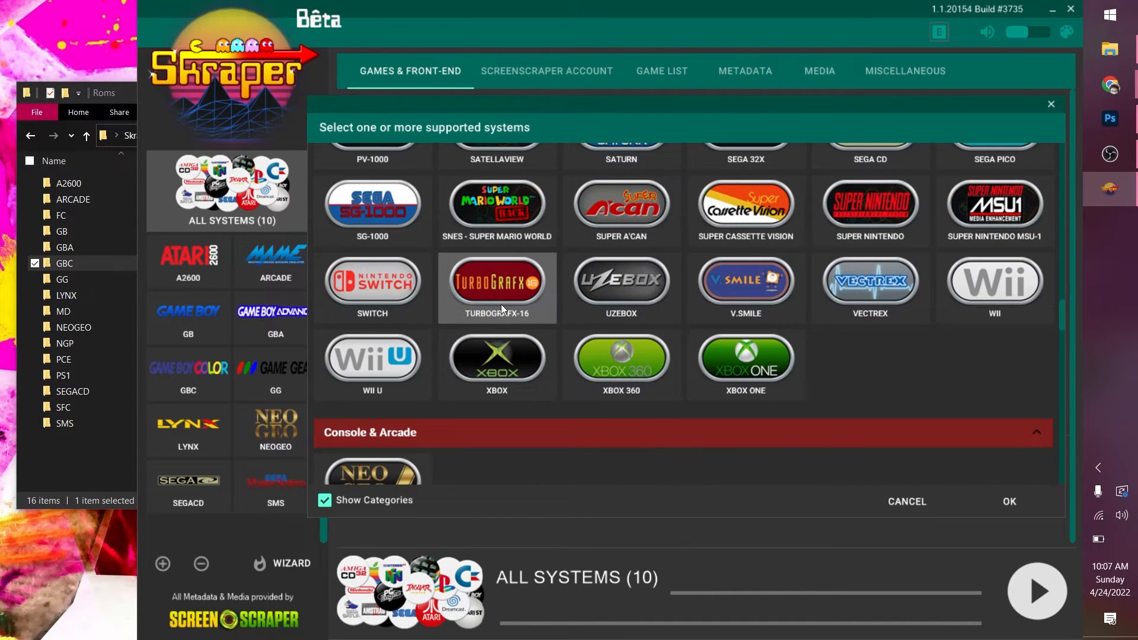
scroll("up", 3)
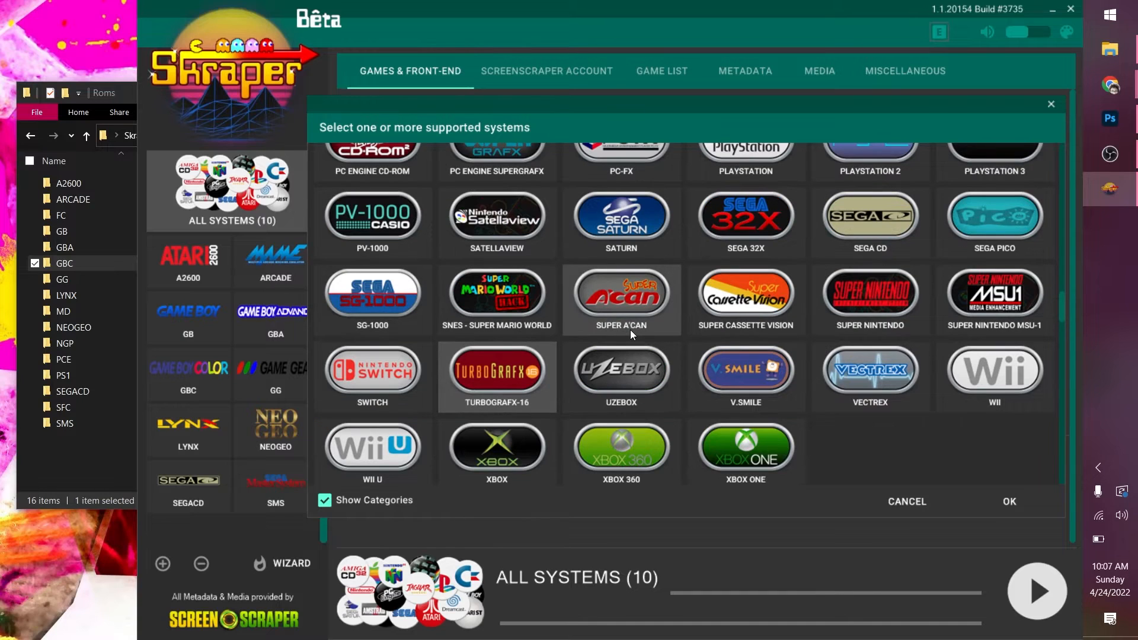
scroll("up", 3)
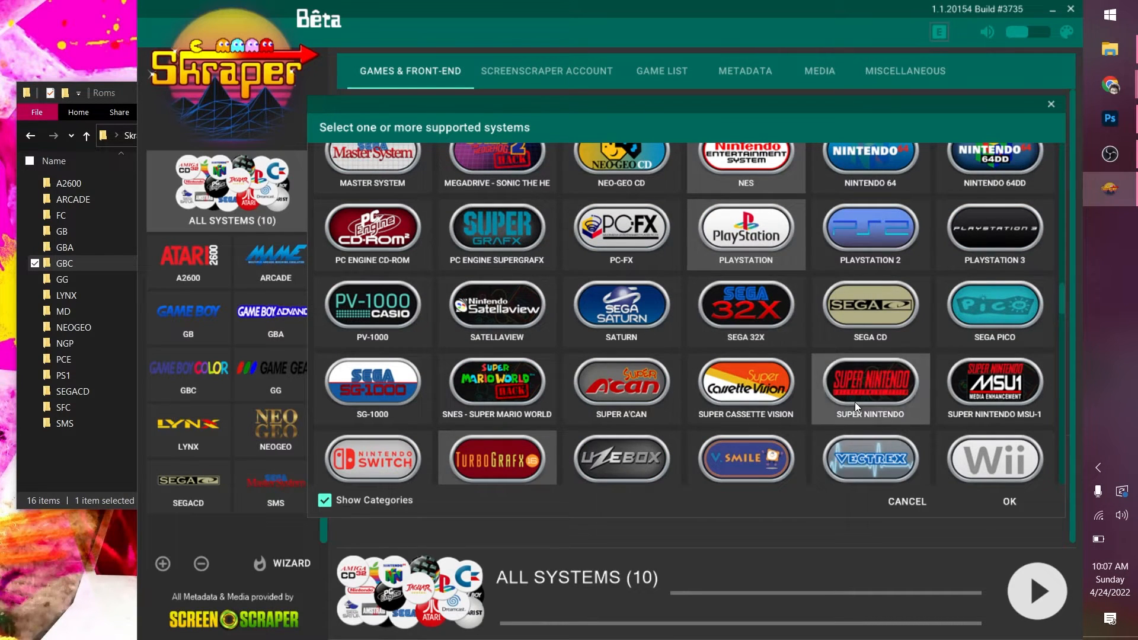
mouse_move(1007, 501)
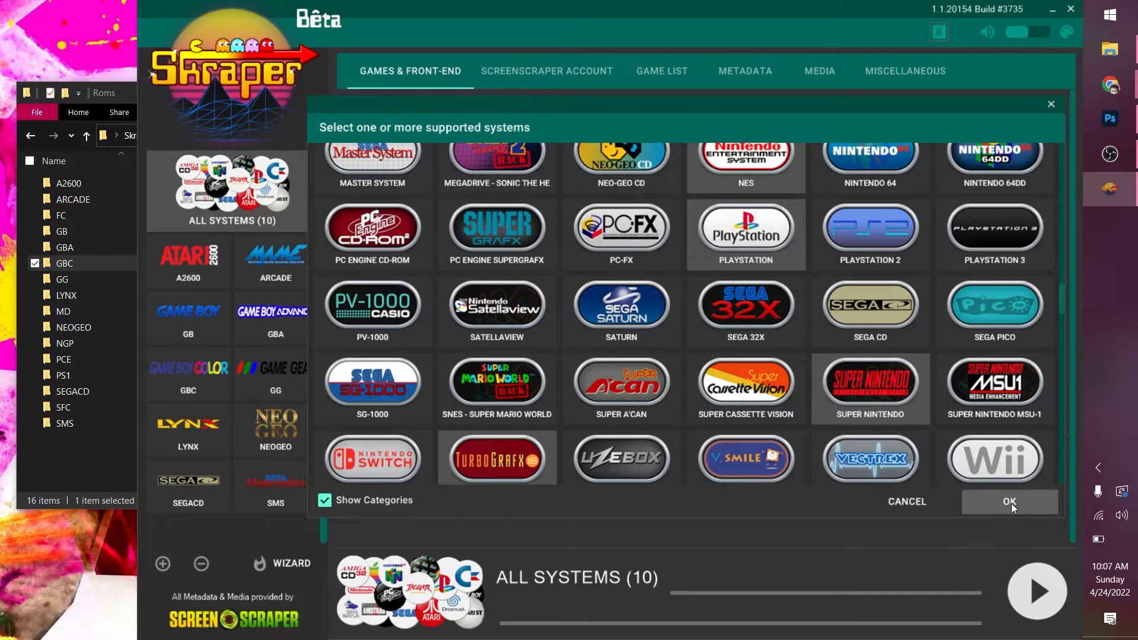
- Confirm the selected systems, raising All Systems to 16, and return to the global settings
left_click(1009, 502)
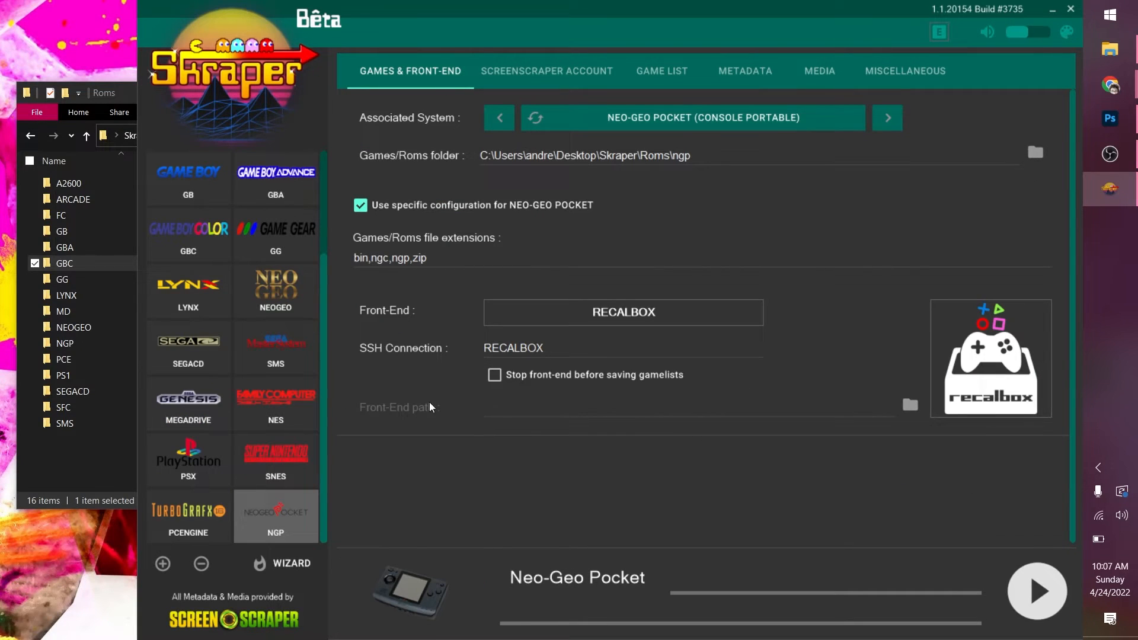
scroll("up", 3)
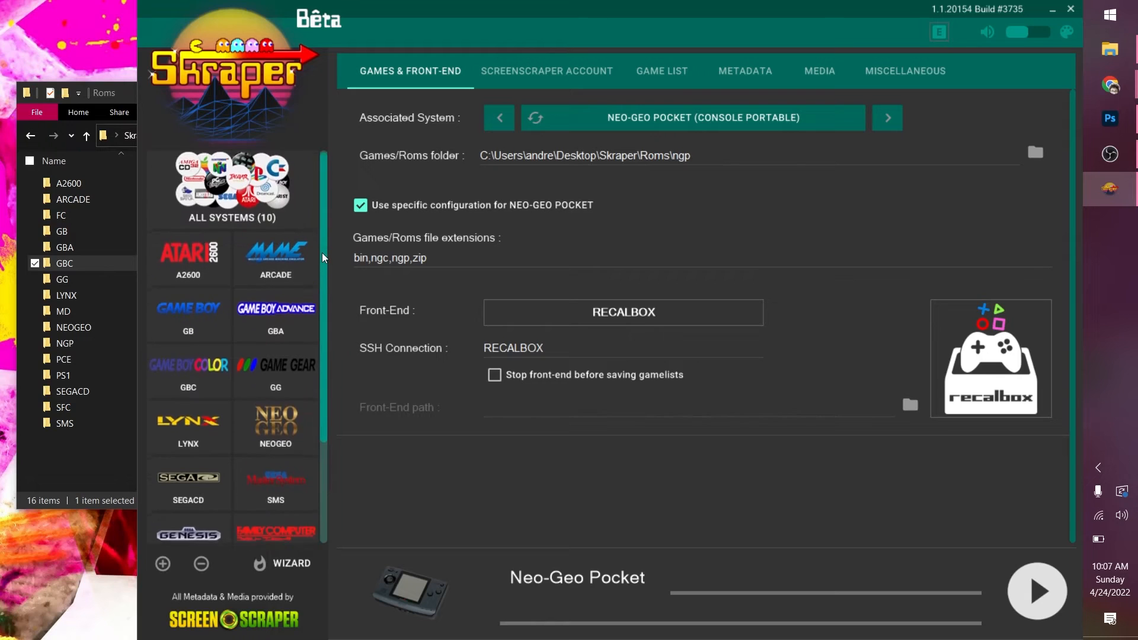
left_click(232, 190)
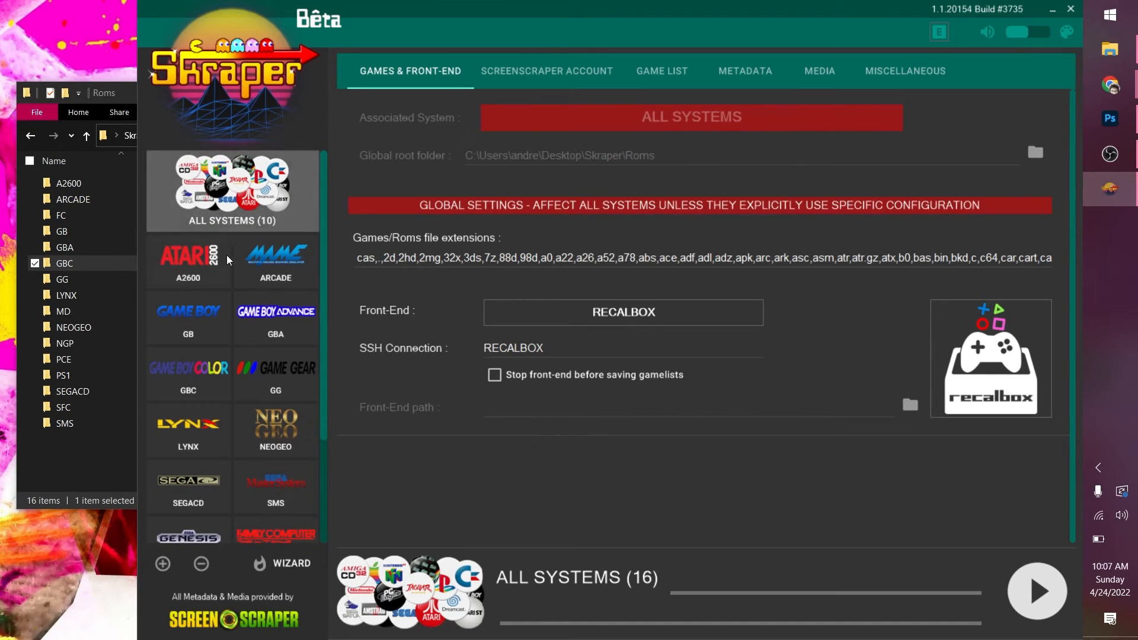
scroll("down", 3)
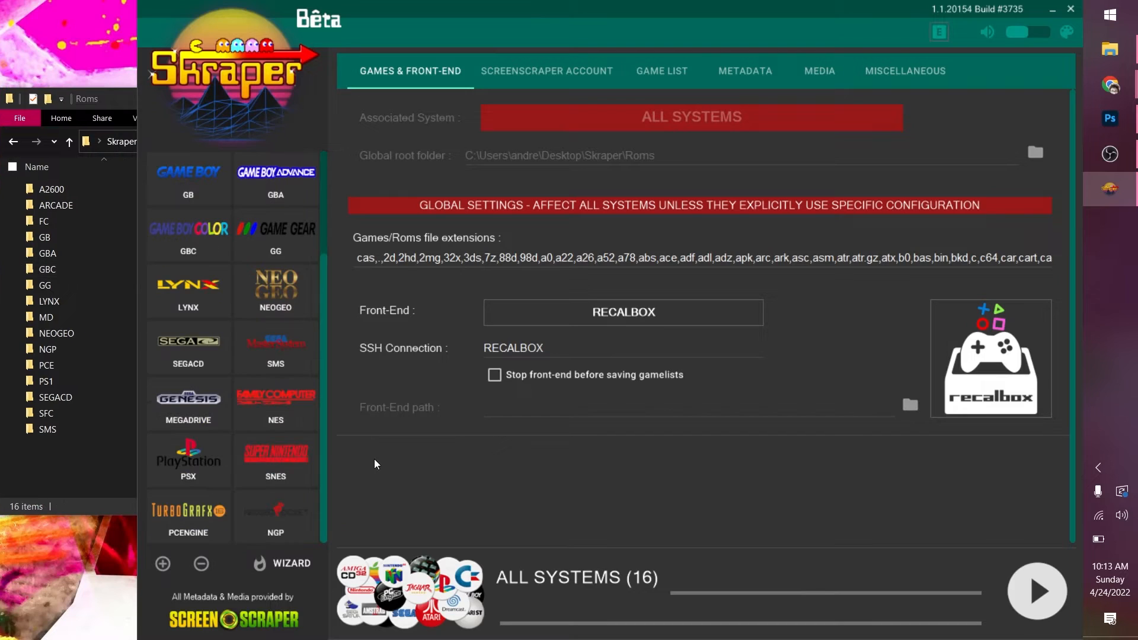
mouse_move(369, 454)
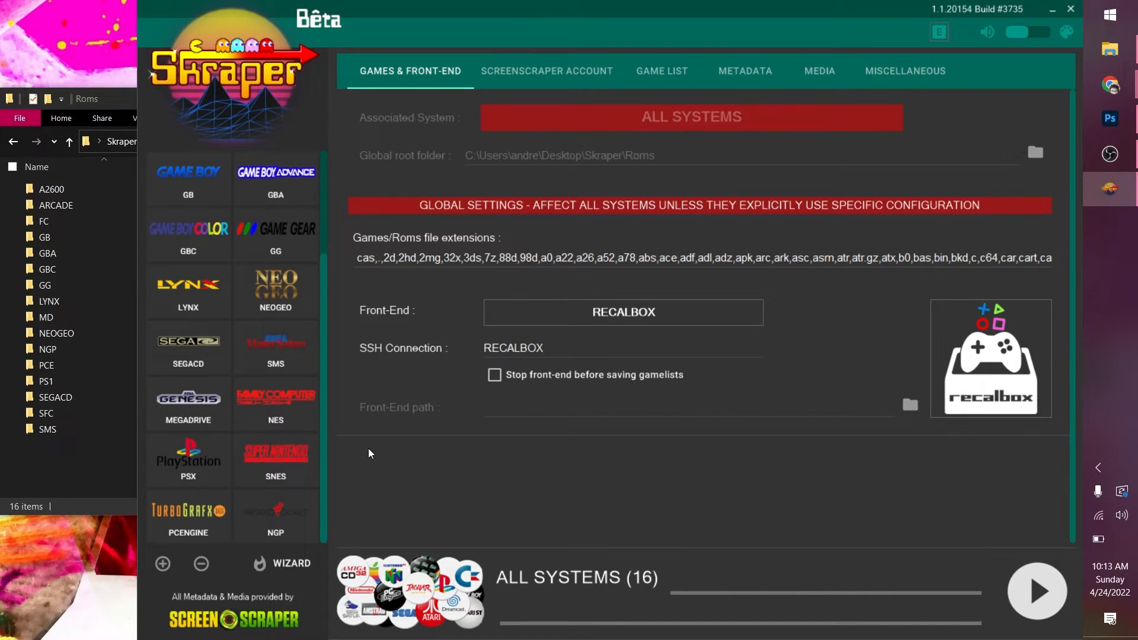
- Point the Genesis ROM folder at the existing MD folder, checking against Roms in Explorer
left_click(189, 403)
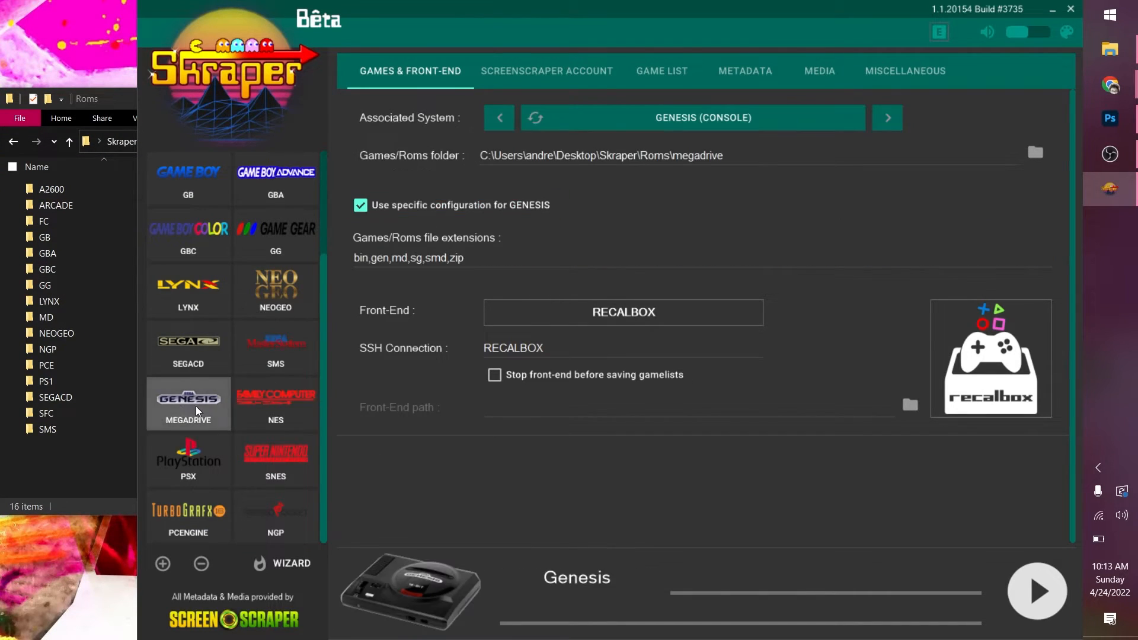
double_click(699, 155)
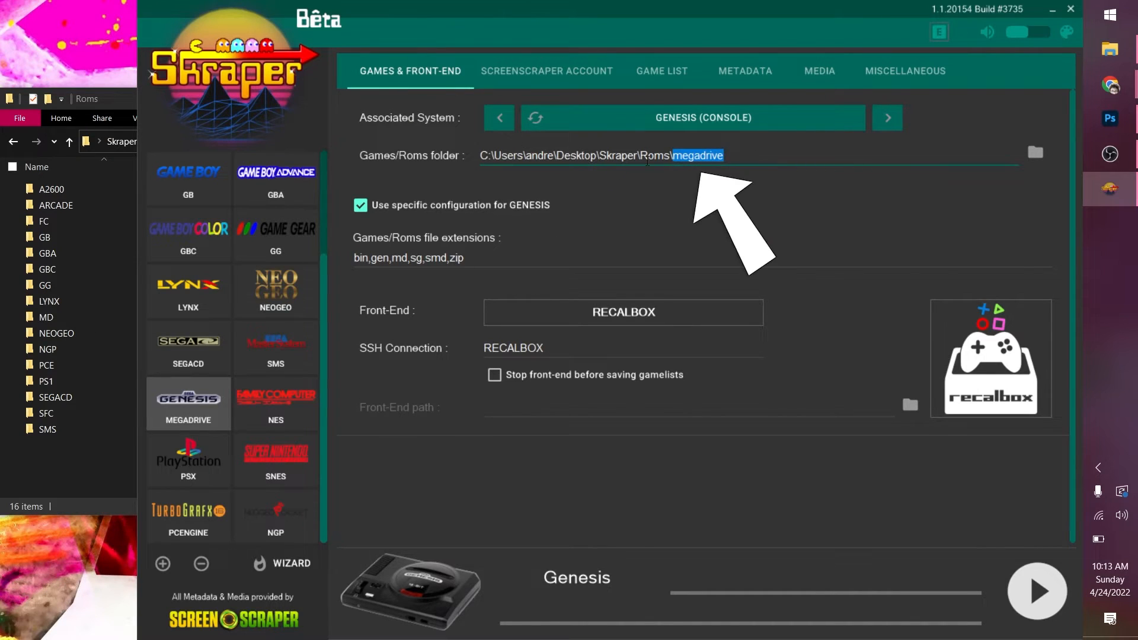
mouse_move(693, 170)
type("MD")
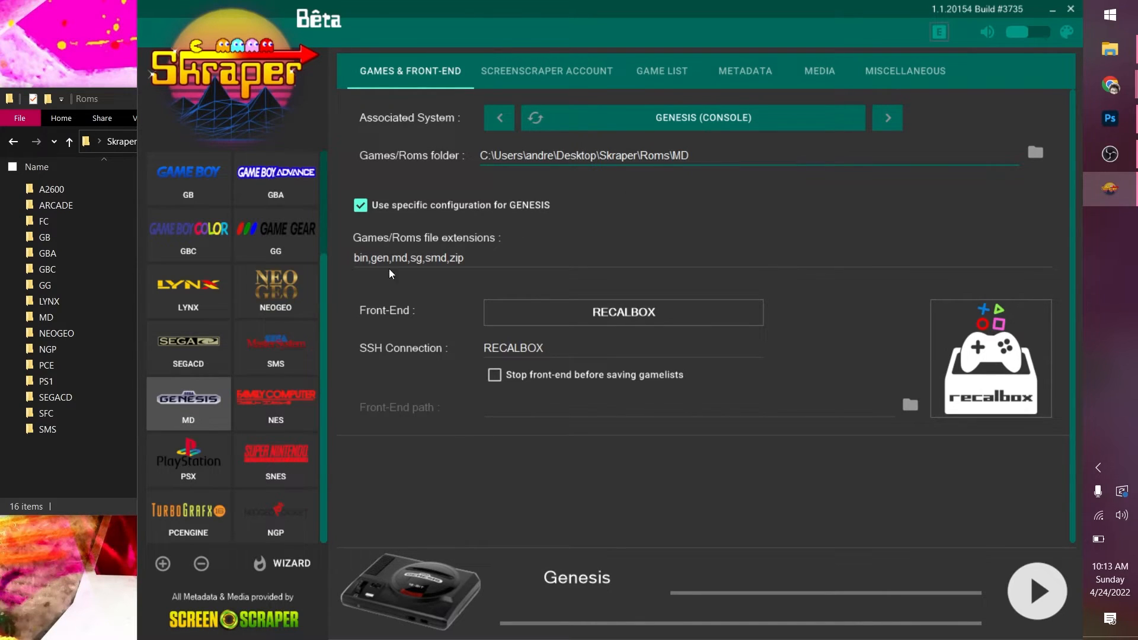
left_click(46, 318)
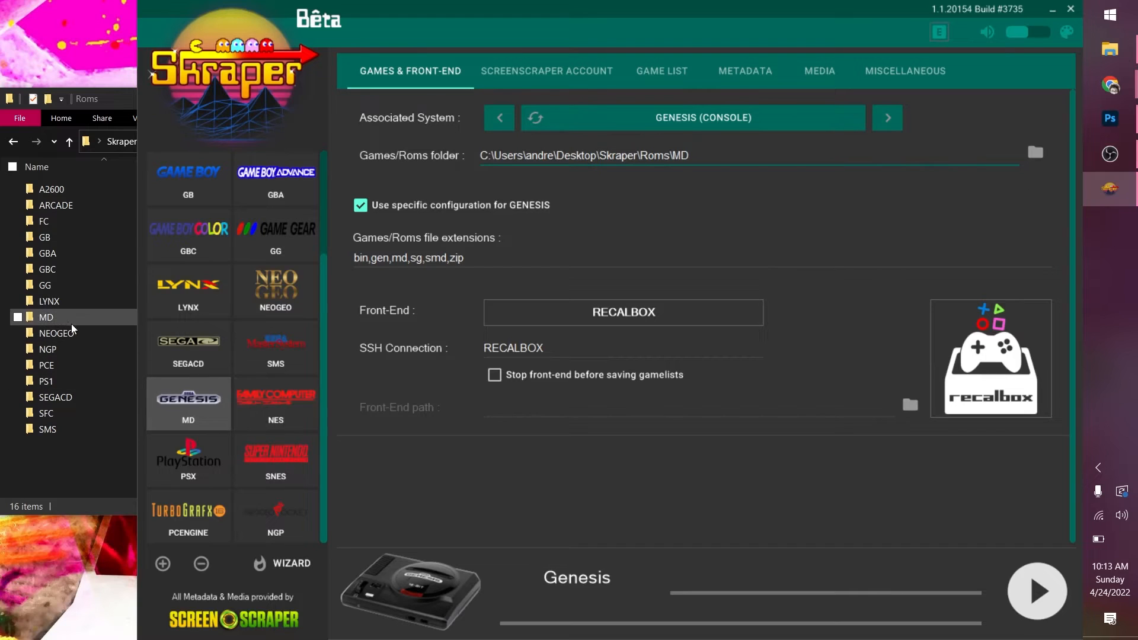
- Review the NES, PlayStation and Super Nintendo entries to remap them to FC and PS1 folders
left_click(275, 403)
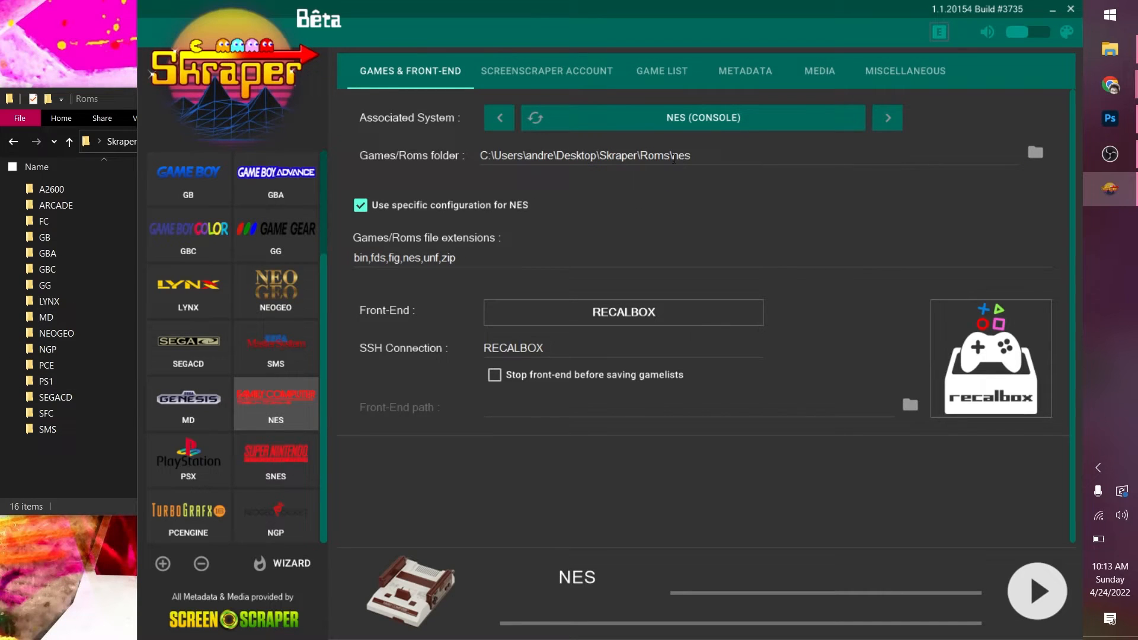
left_click(189, 460)
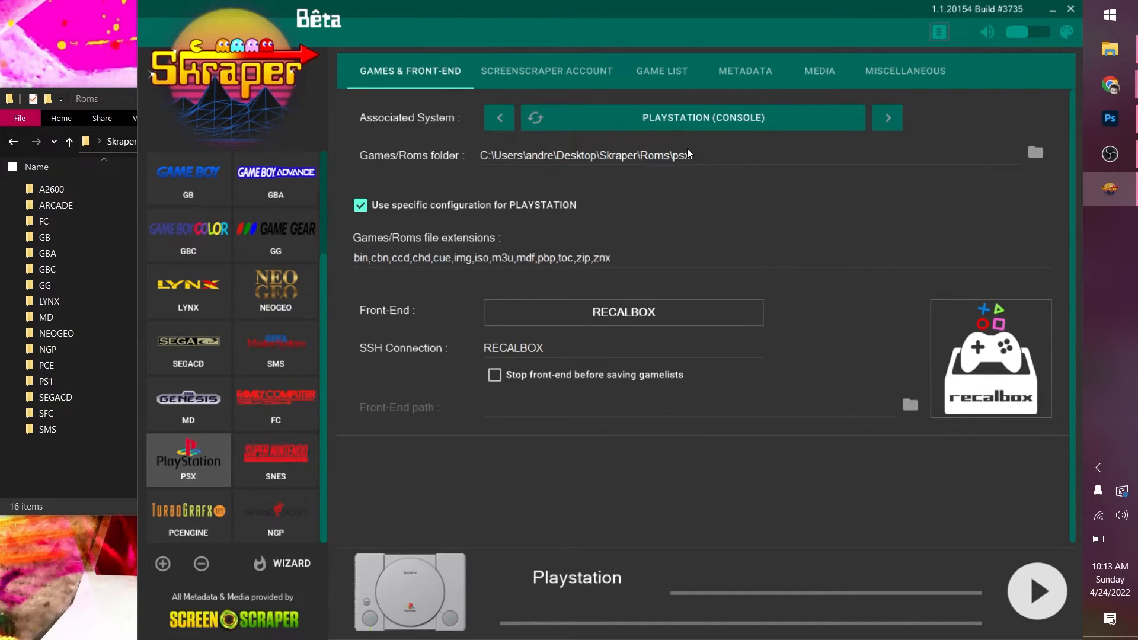
left_click(276, 460)
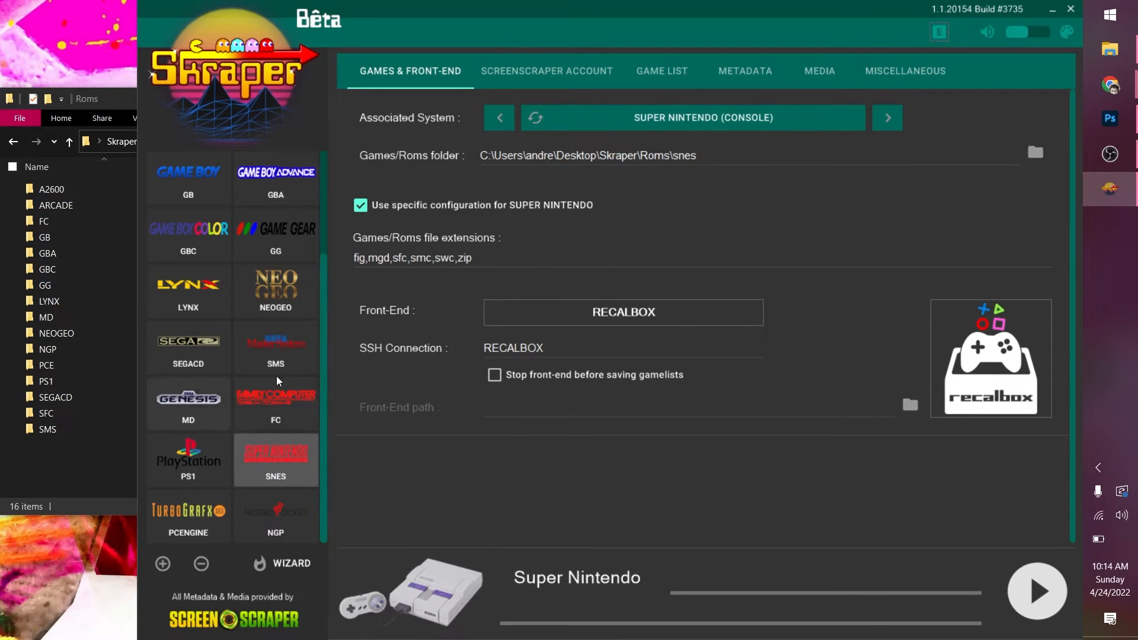
left_click(189, 517)
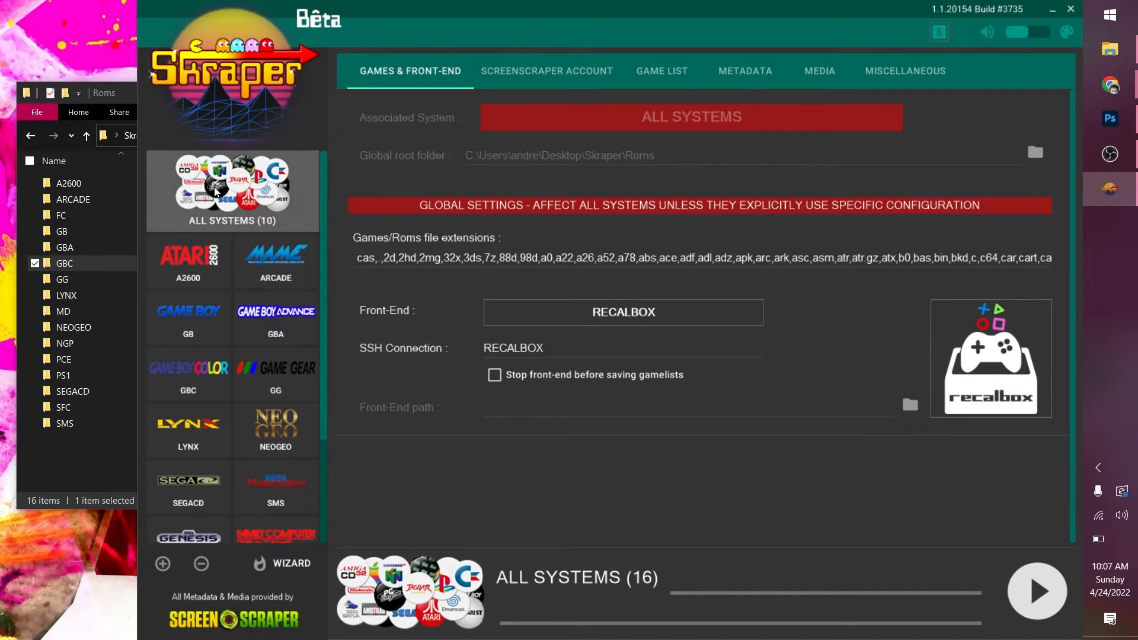
- In global Media settings, remove Box 3D so only 4 Images Mix is fetched
left_click(819, 70)
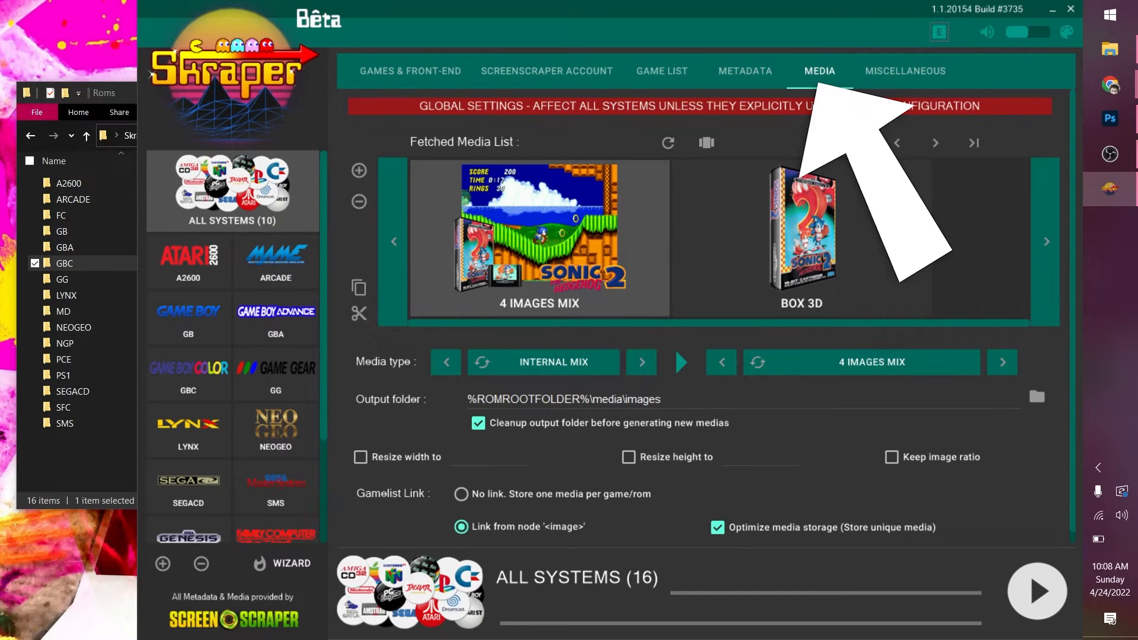
mouse_move(813, 188)
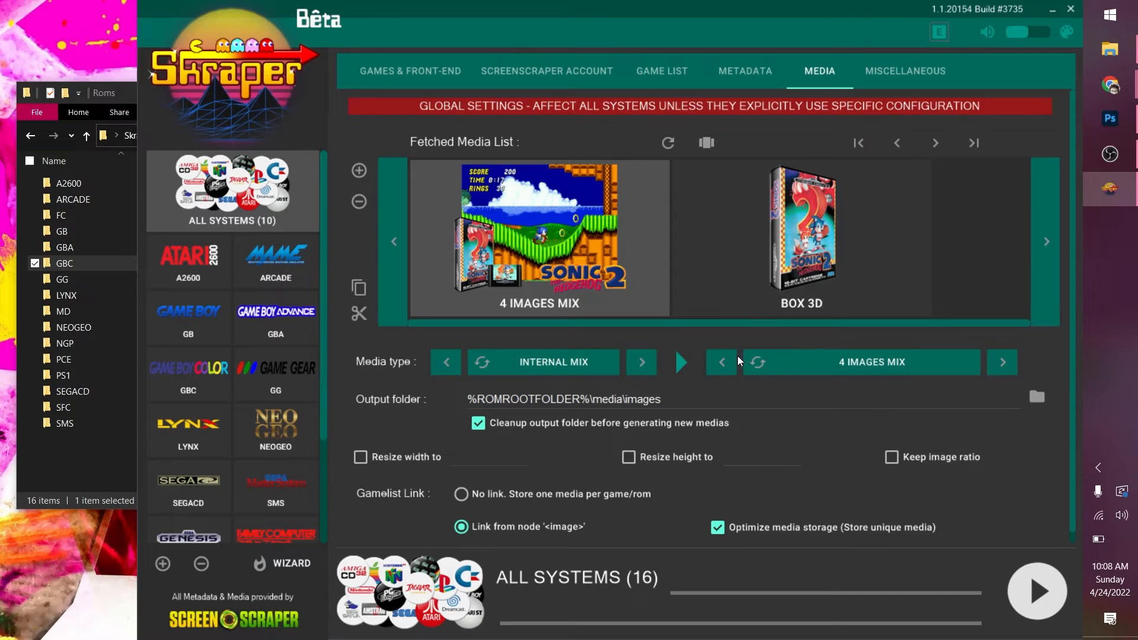
mouse_move(700, 332)
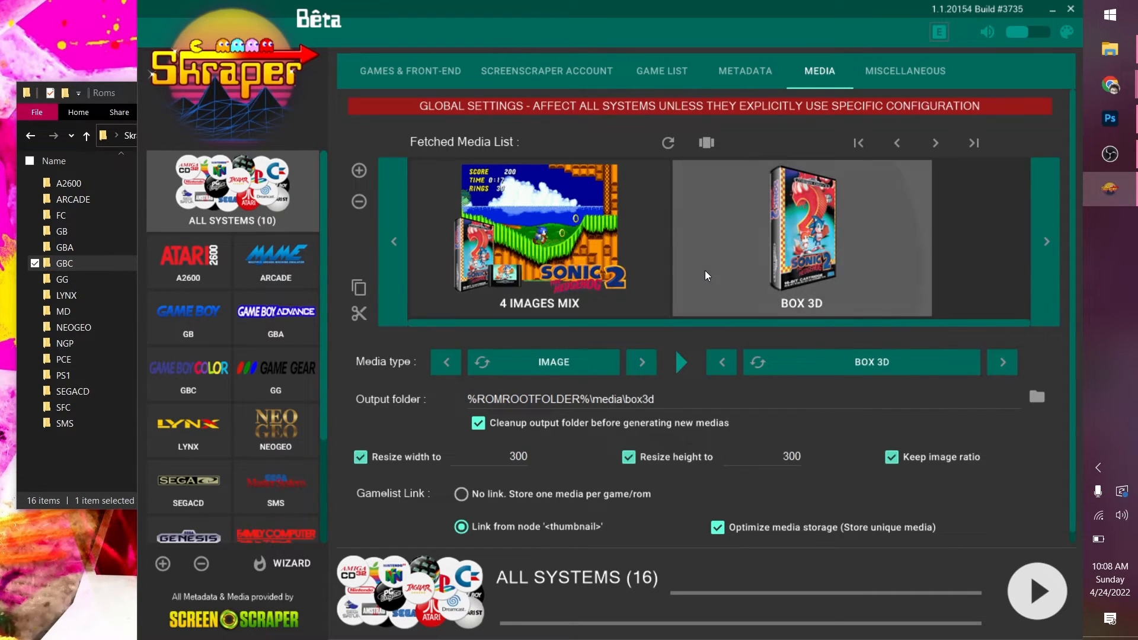
mouse_move(358, 201)
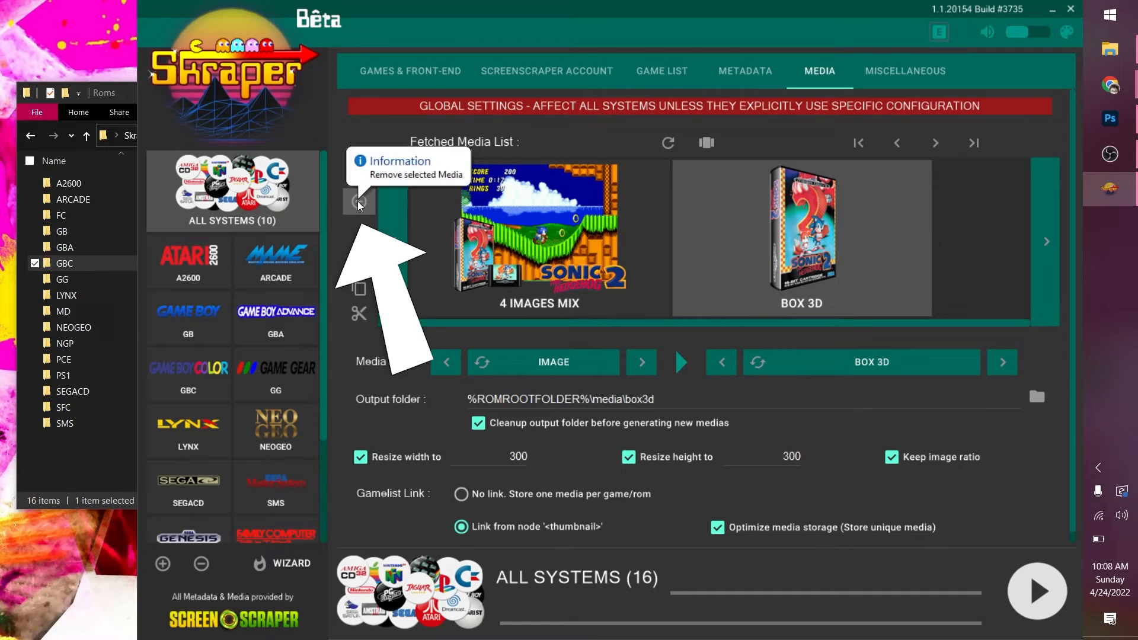
left_click(358, 202)
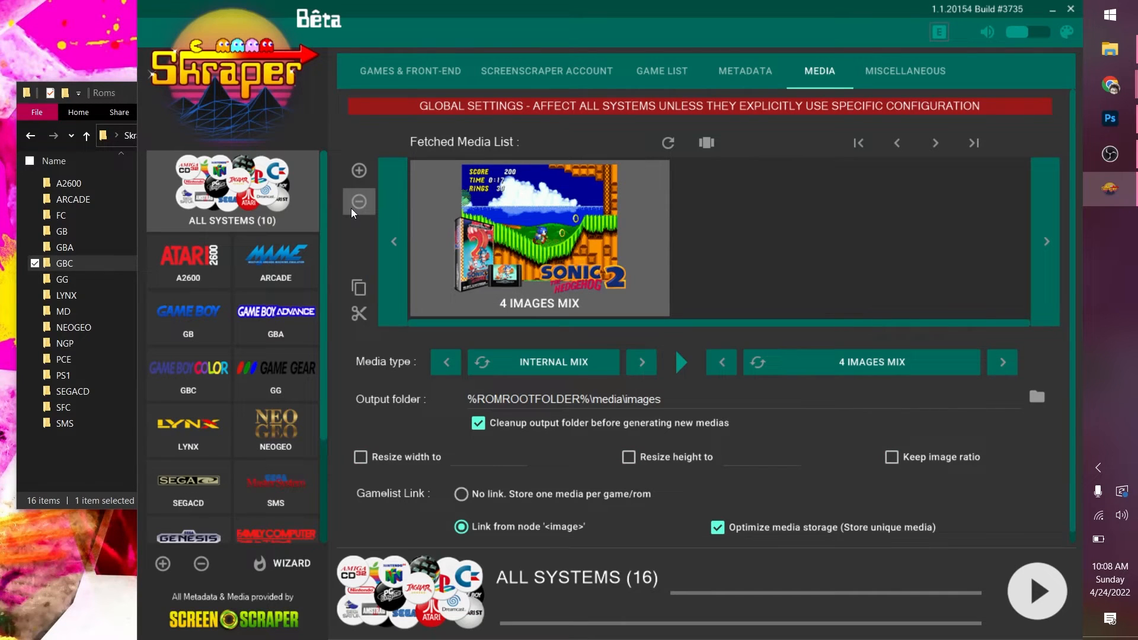
mouse_move(509, 260)
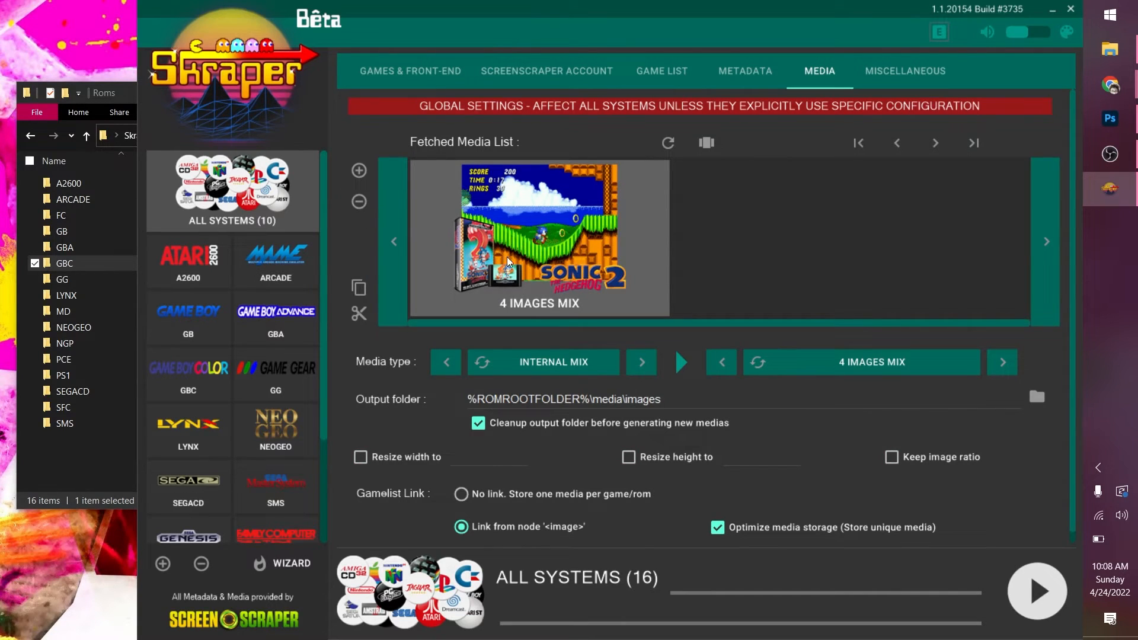